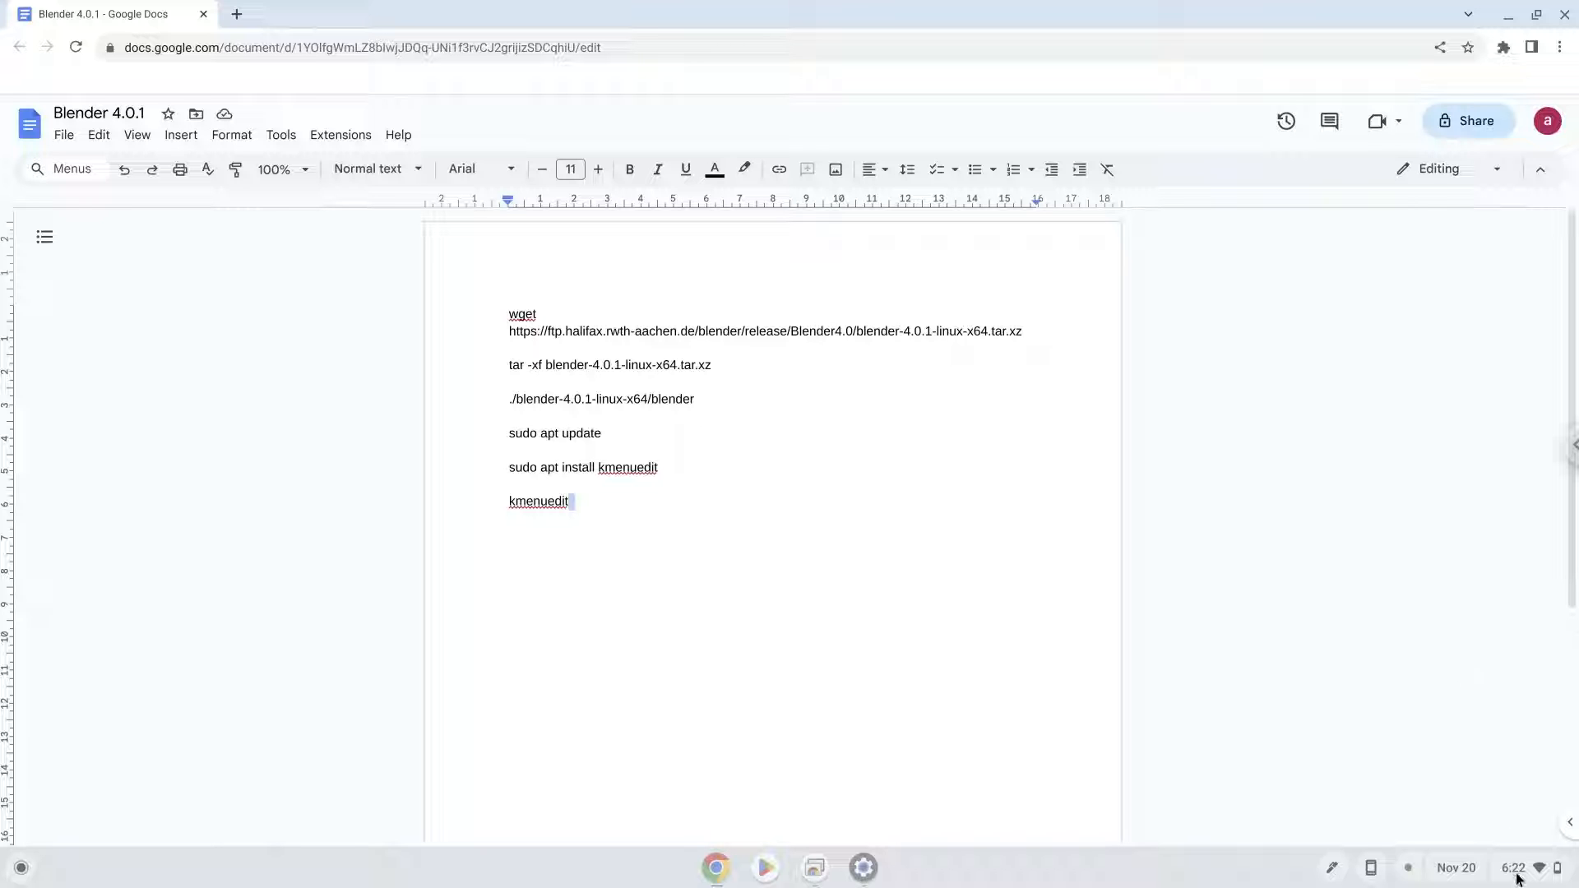
Reach the Developers page of ChromeOS Settings via Quick Settings and the Advanced section
{"action": "left_click", "coordinate": [1514, 868]}
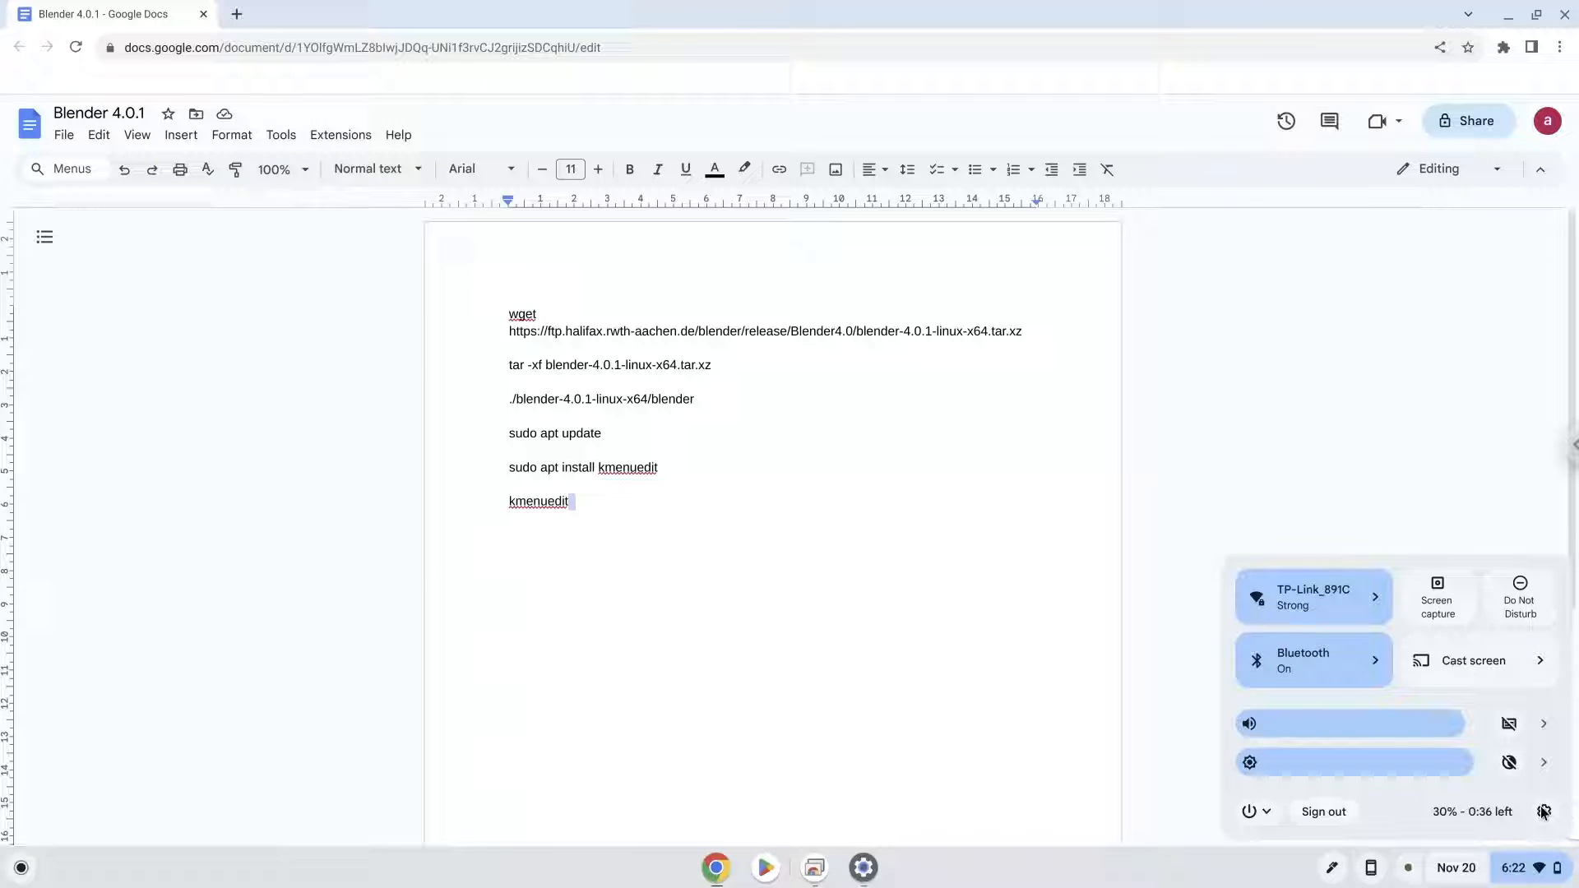
{"action": "left_click", "coordinate": [1541, 811]}
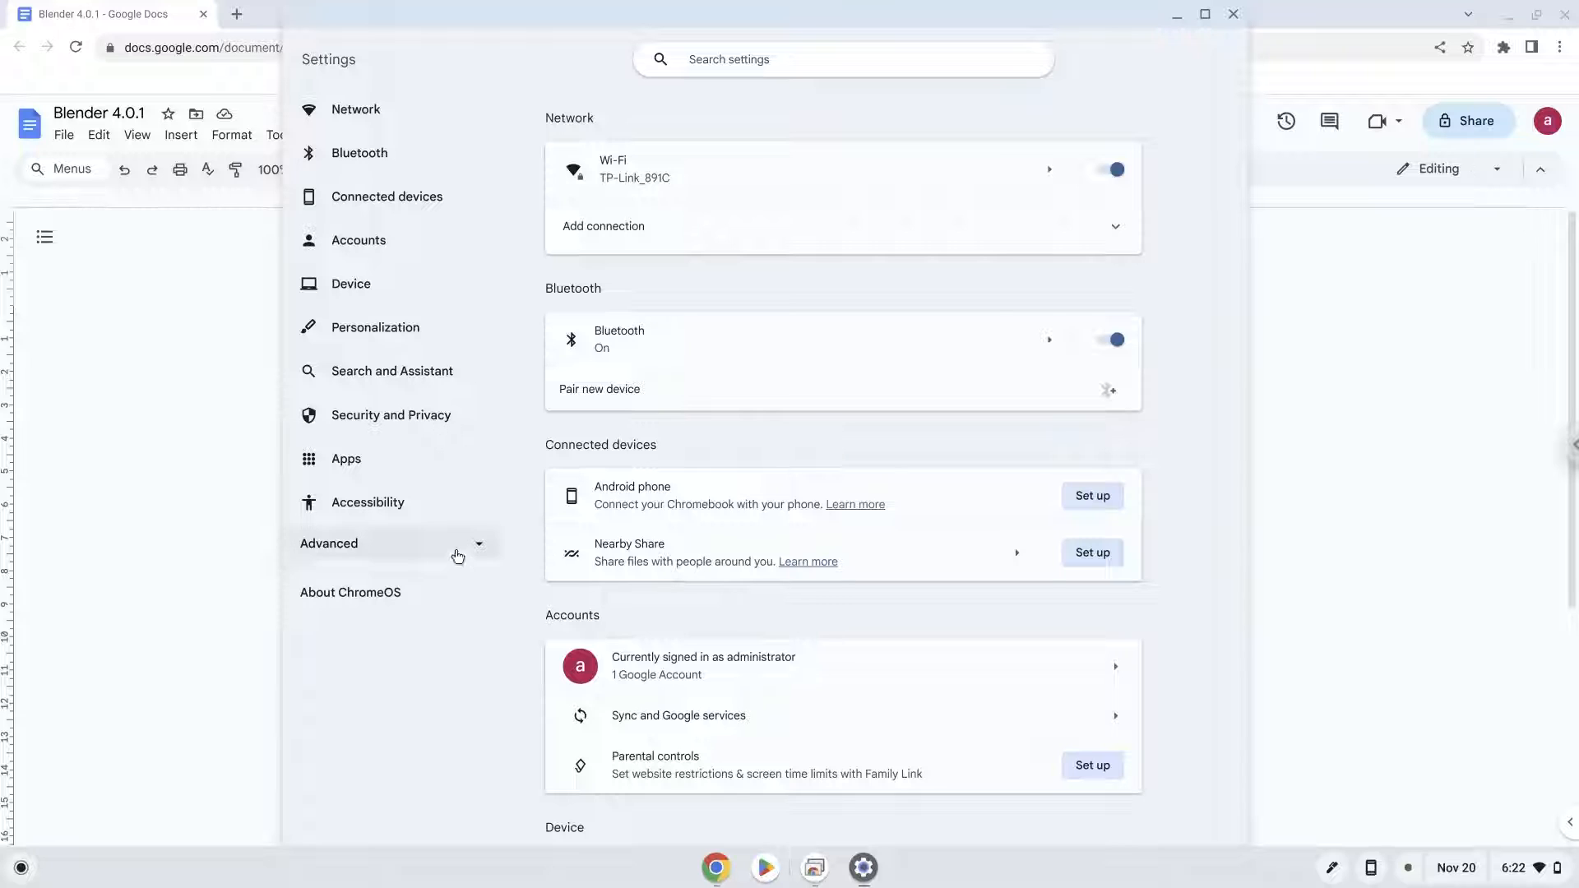
{"action": "left_click", "coordinate": [329, 545]}
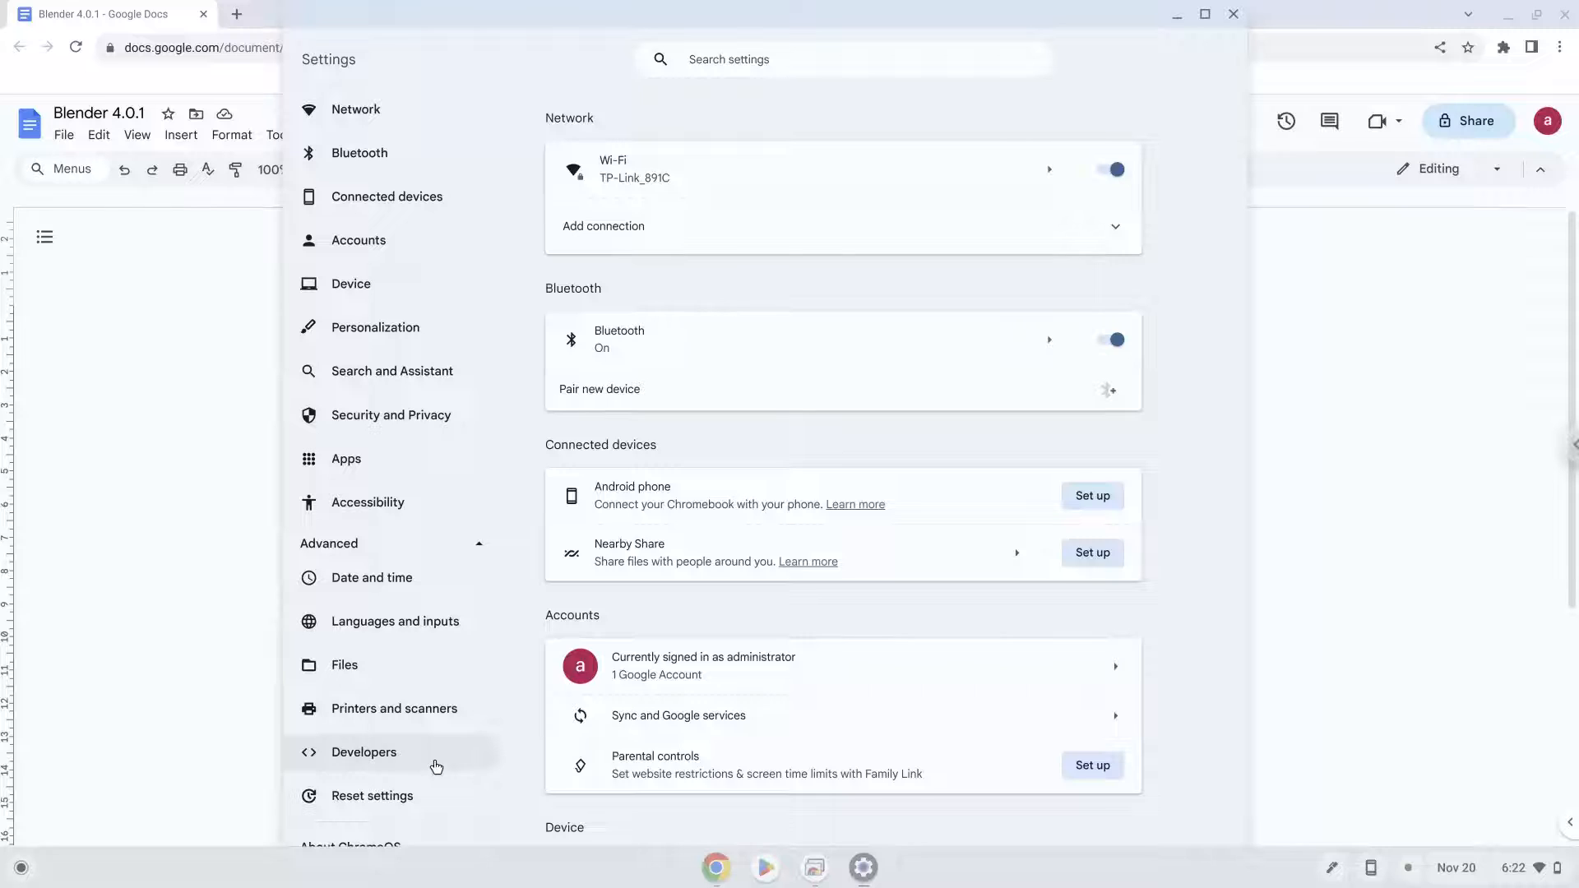
{"action": "left_click", "coordinate": [362, 752]}
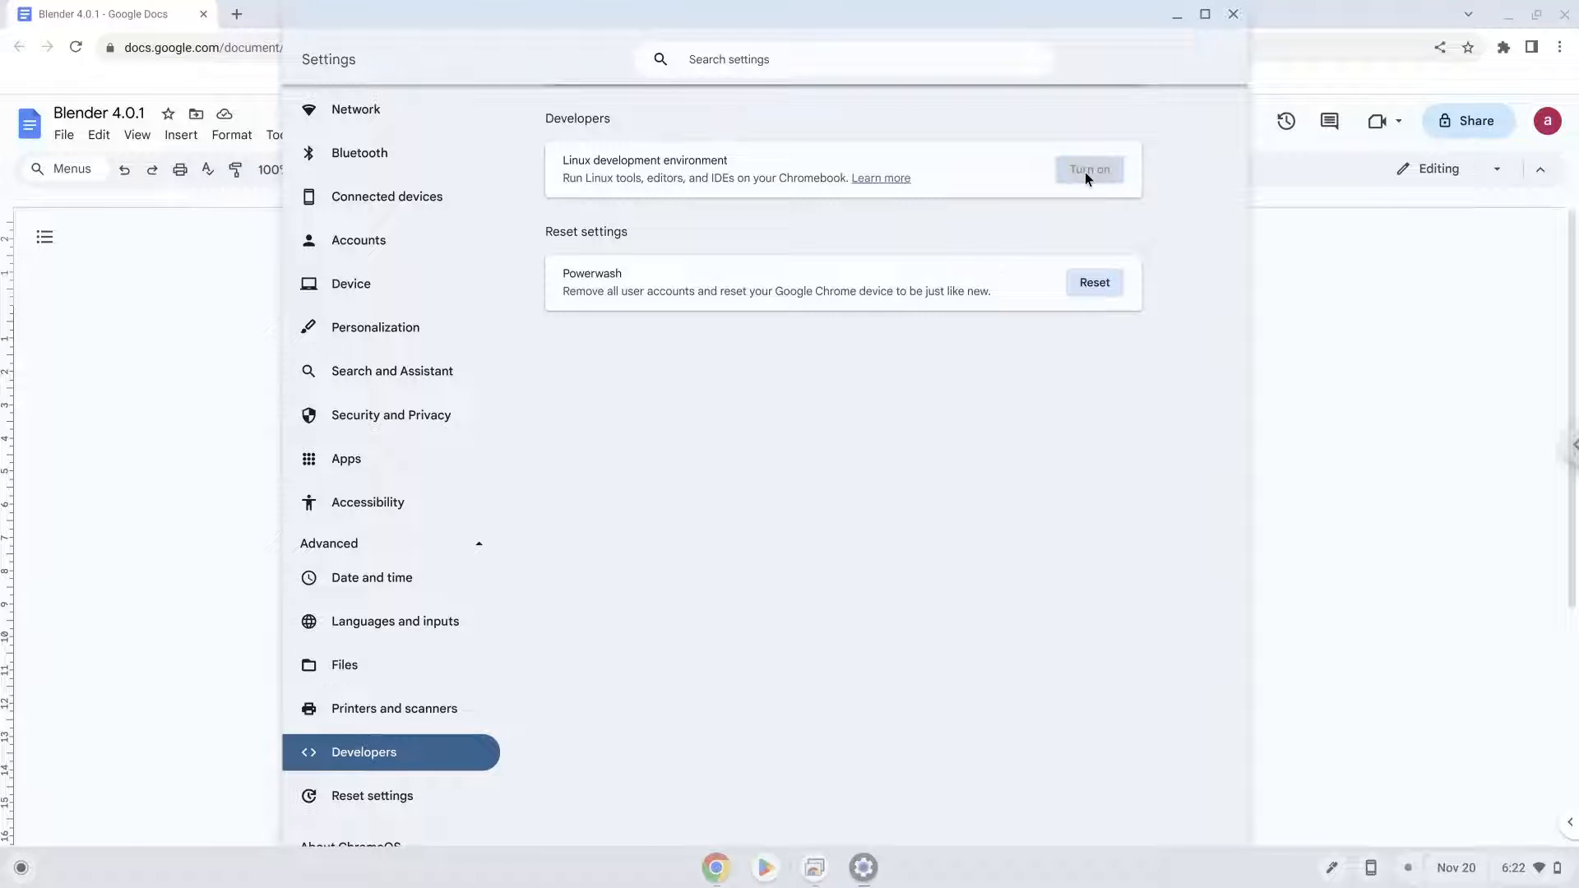
Turn on and install the Linux development environment with the recommended disk size, then close its terminal
{"action": "left_click", "coordinate": [1088, 169]}
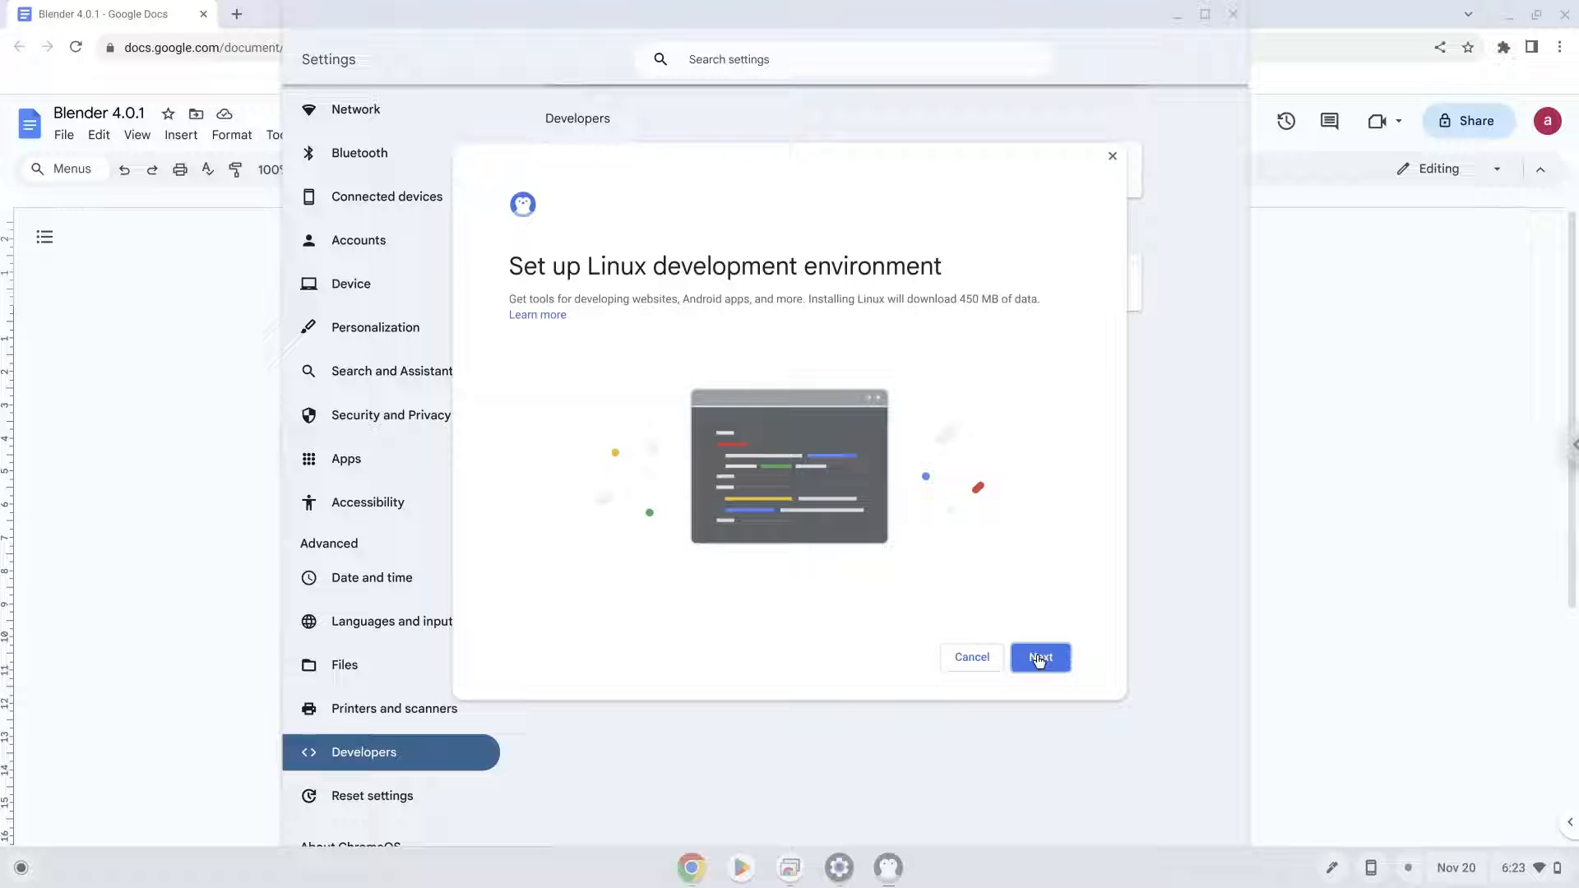
{"action": "left_click", "coordinate": [1039, 656]}
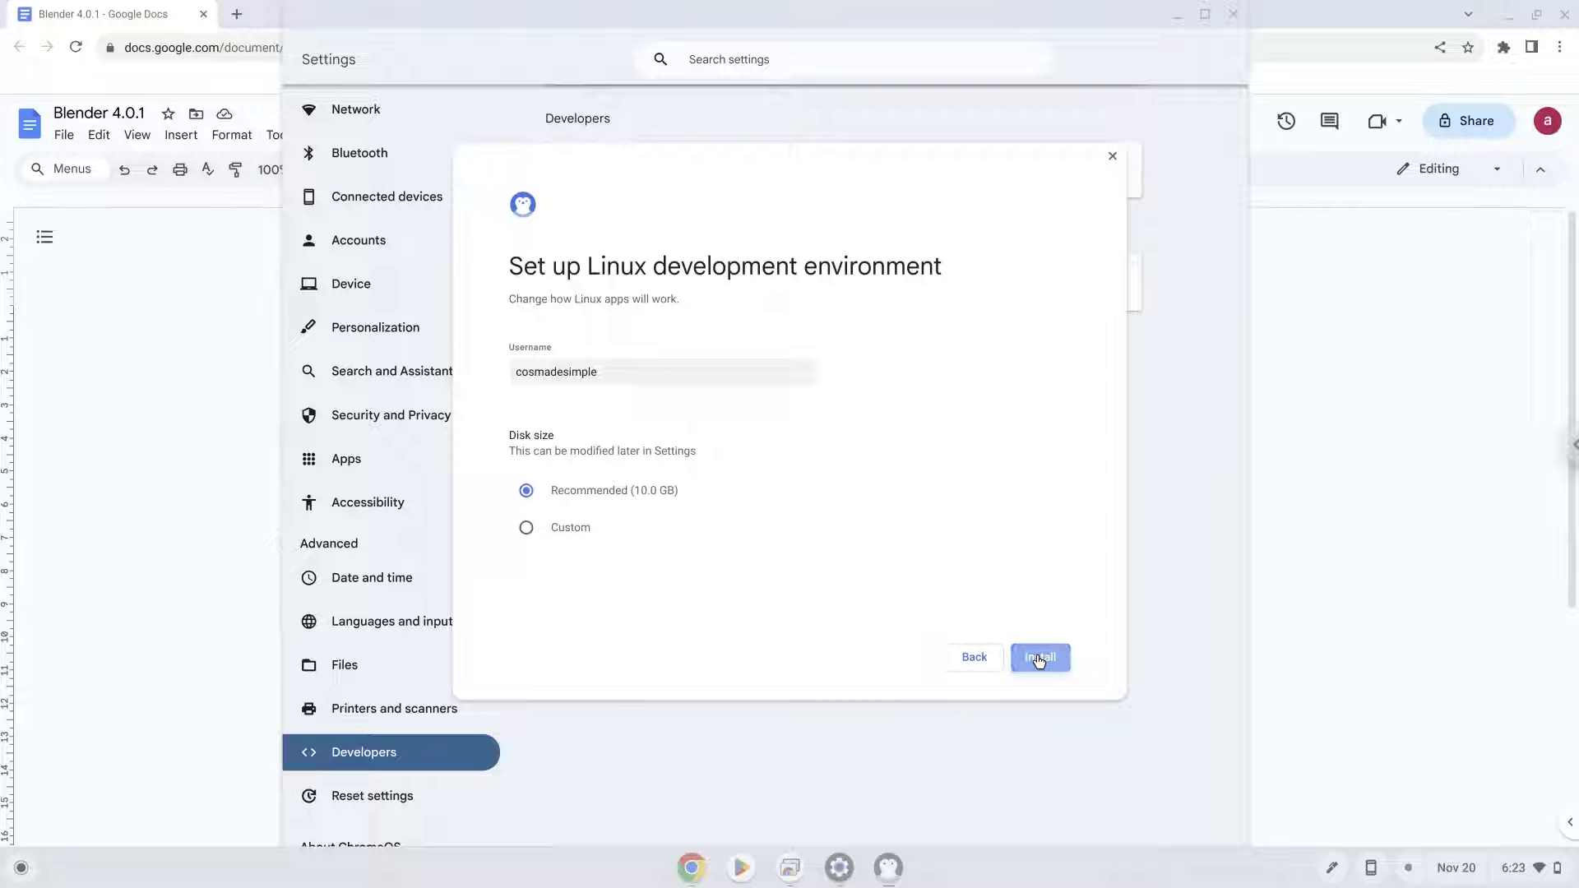
{"action": "left_click", "coordinate": [1040, 657]}
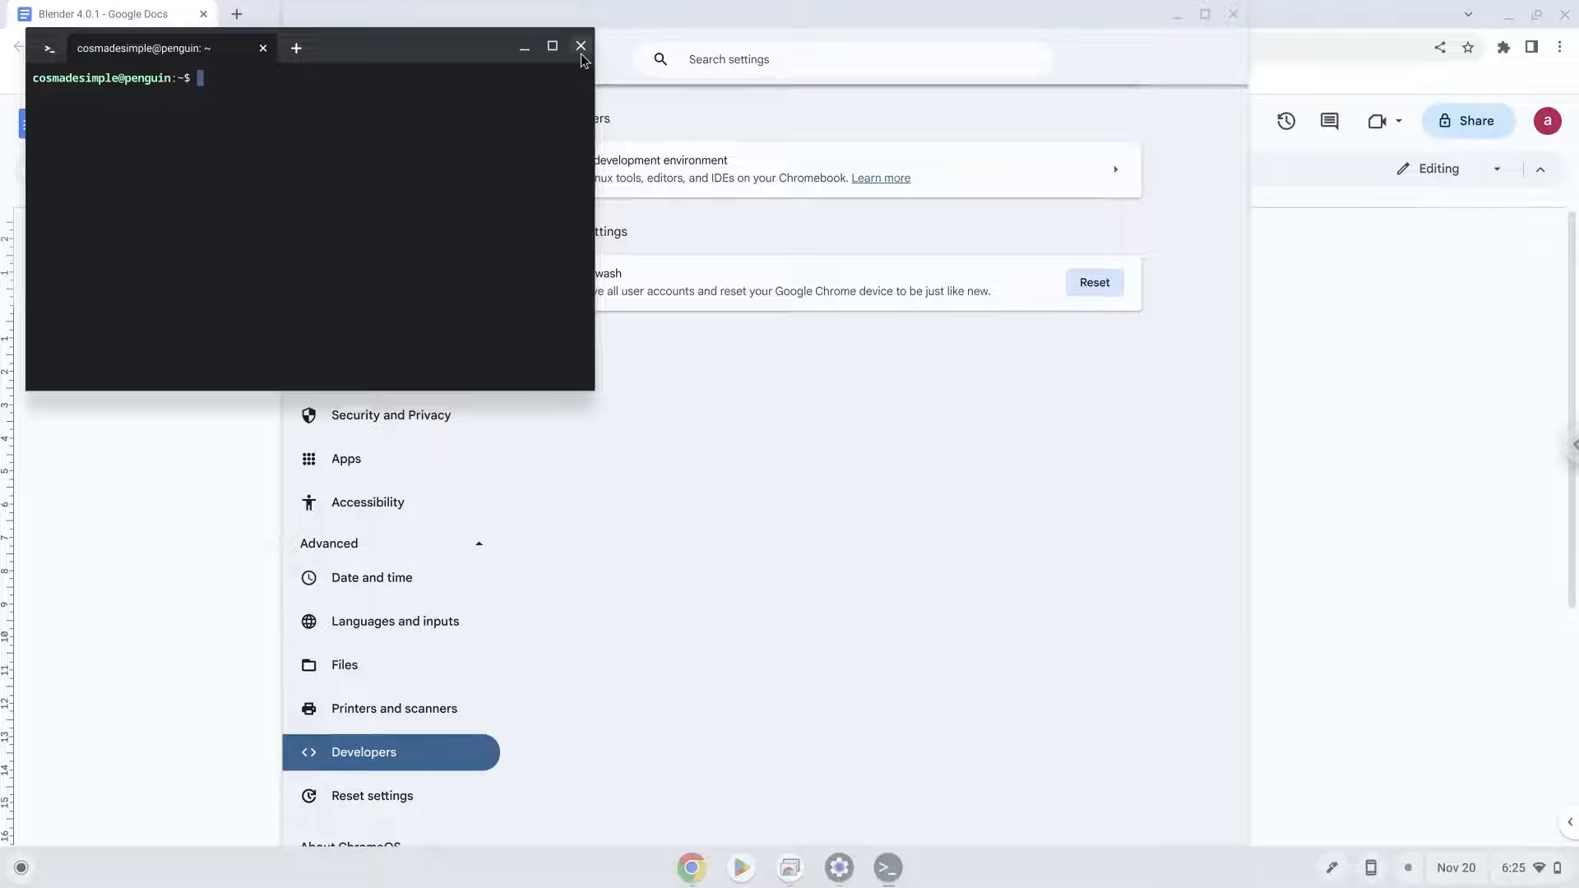
{"action": "left_click", "coordinate": [580, 46]}
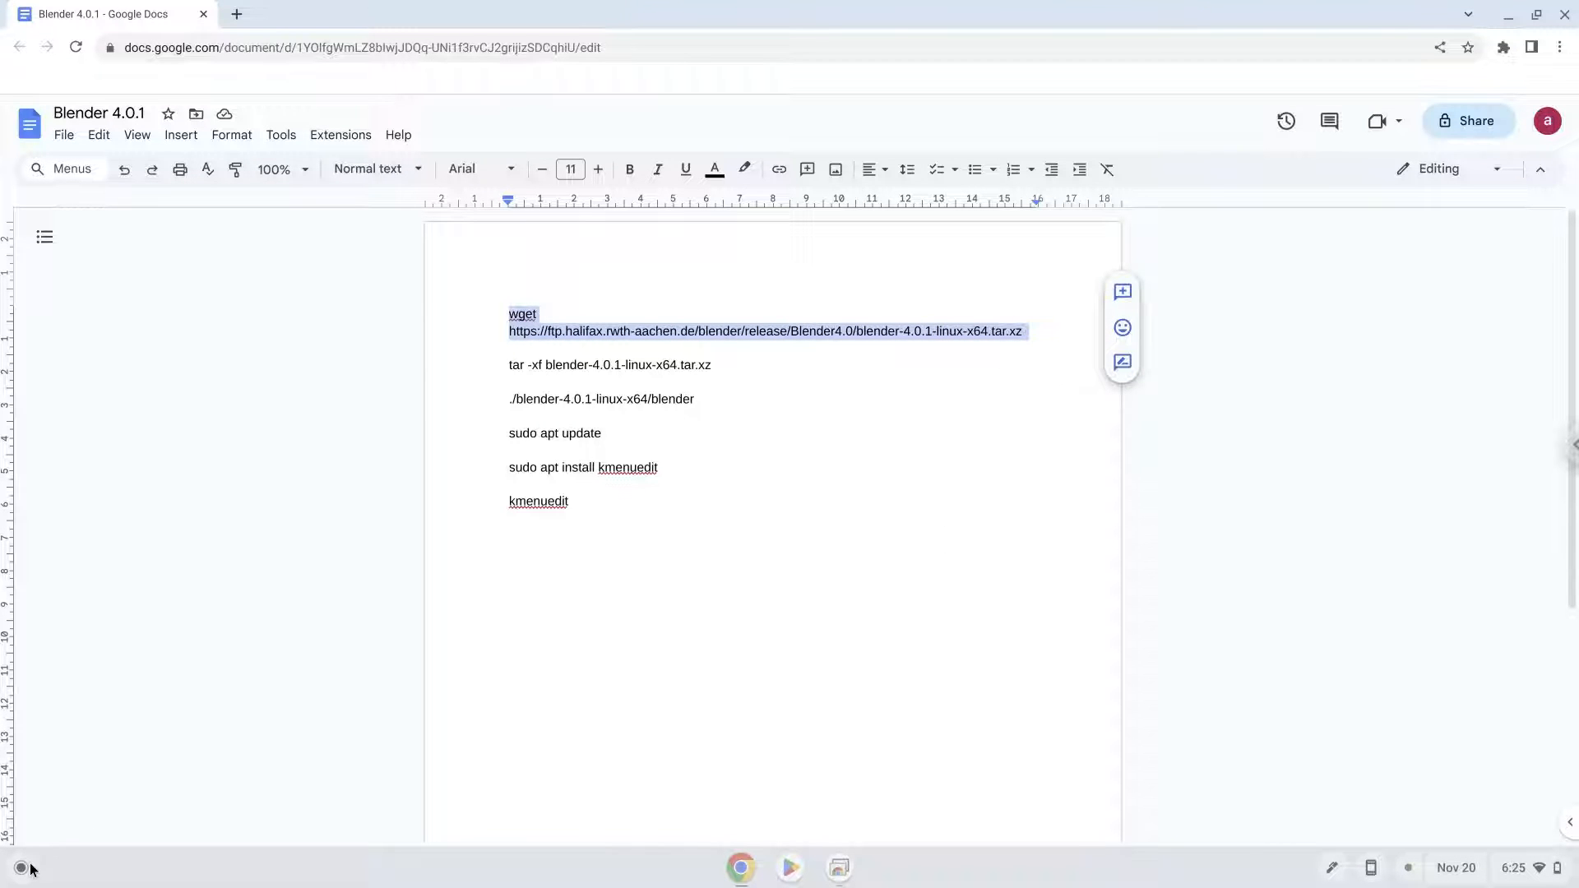
Start a Terminal shell in the penguin container and copy the tar extraction command from the Docs notes
{"action": "left_click", "coordinate": [20, 866]}
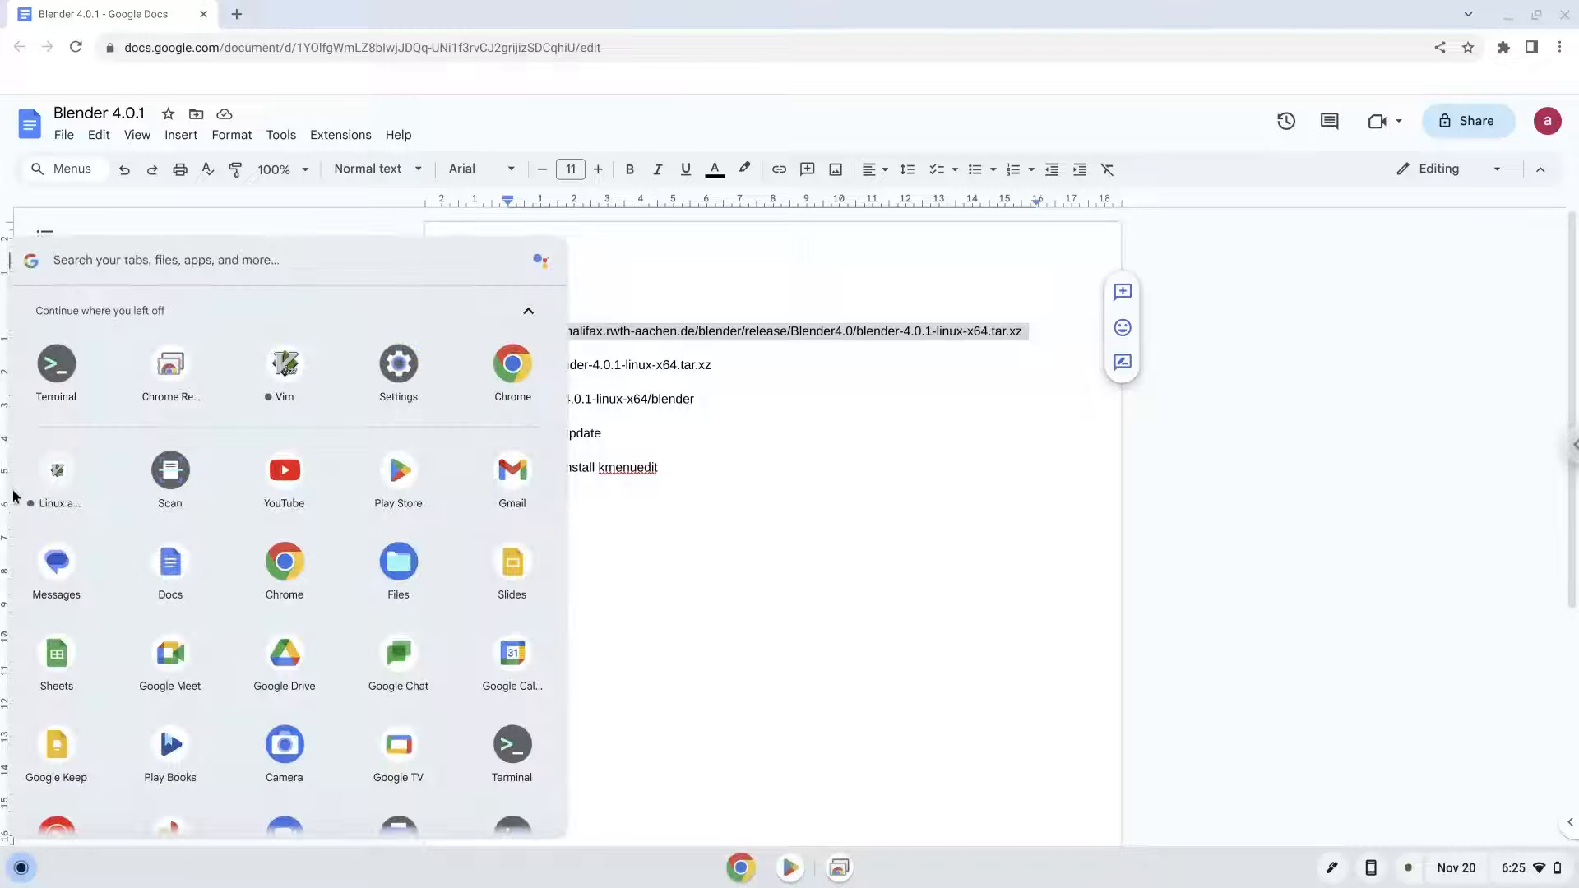
{"action": "left_click", "coordinate": [56, 364]}
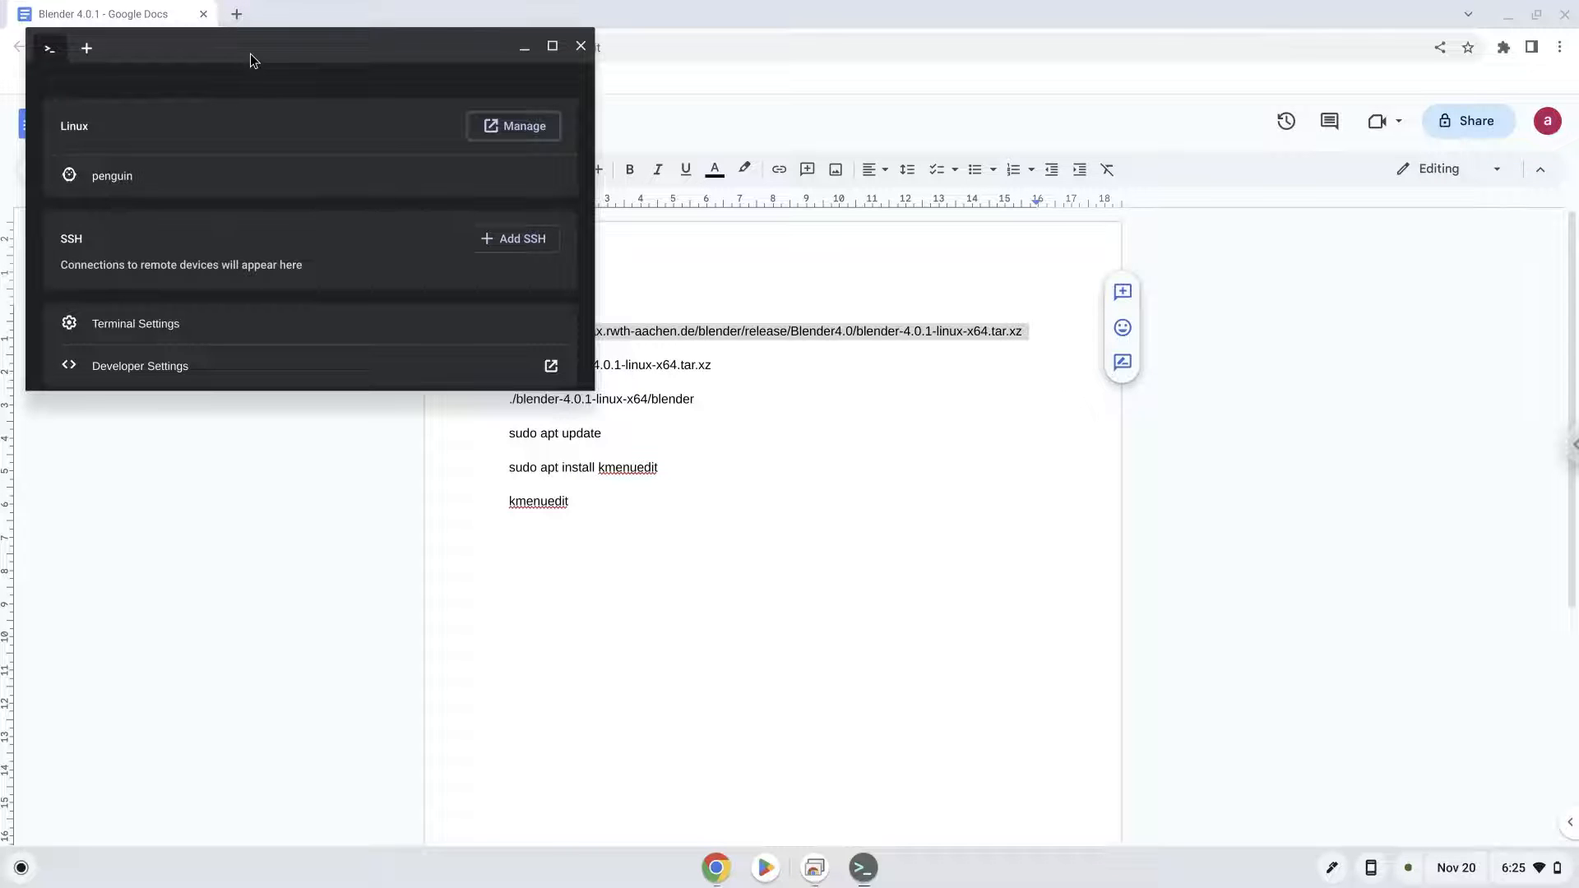
{"action": "left_click", "coordinate": [553, 46]}
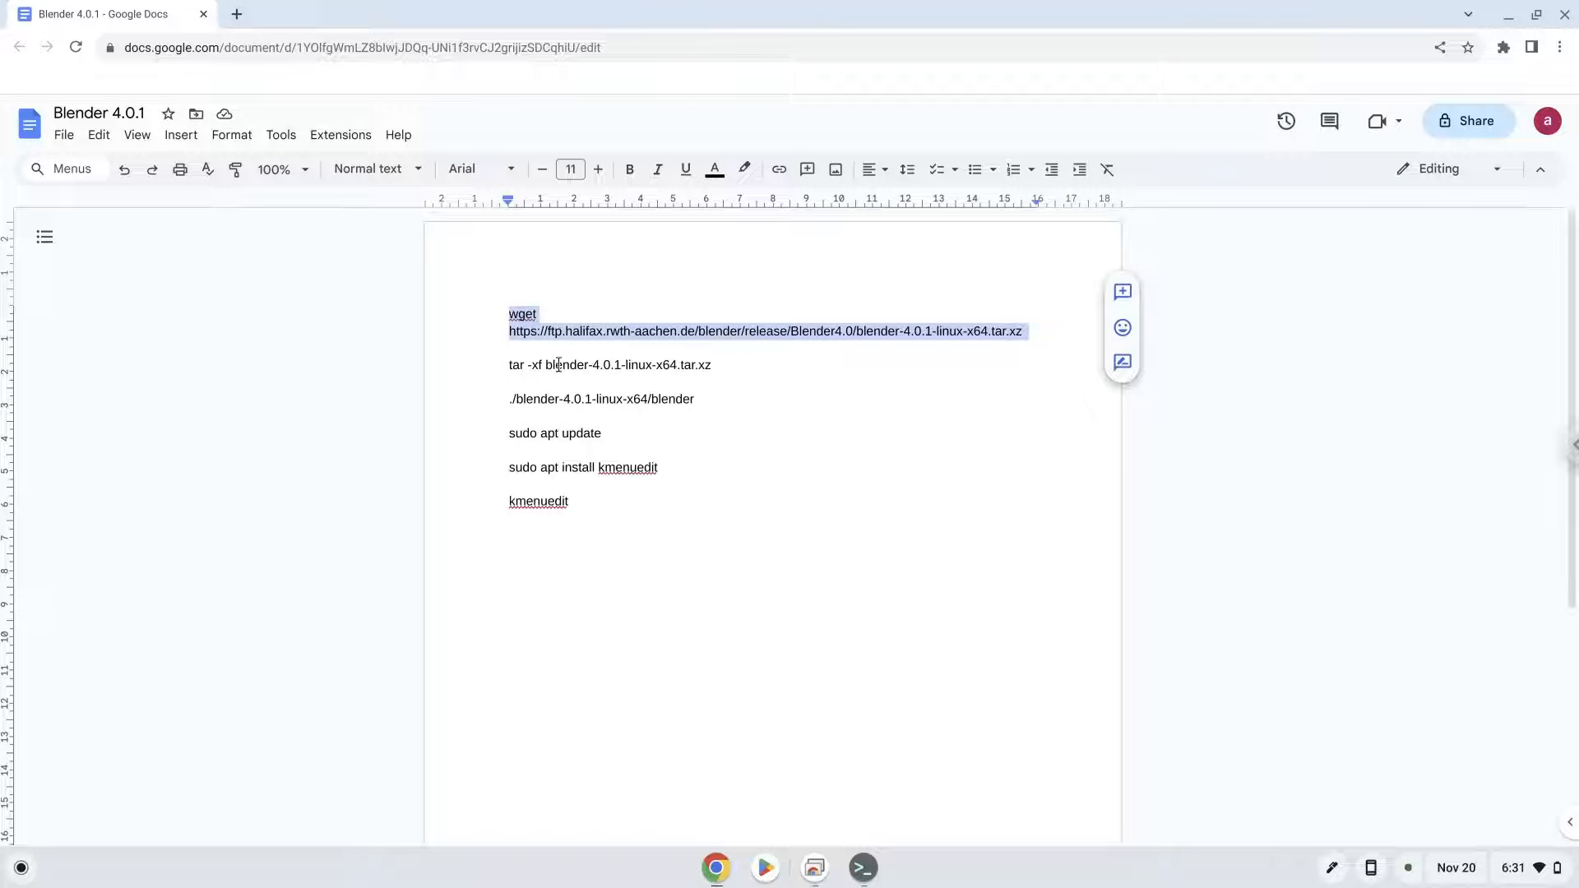
{"action": "right_click", "coordinate": [608, 365]}
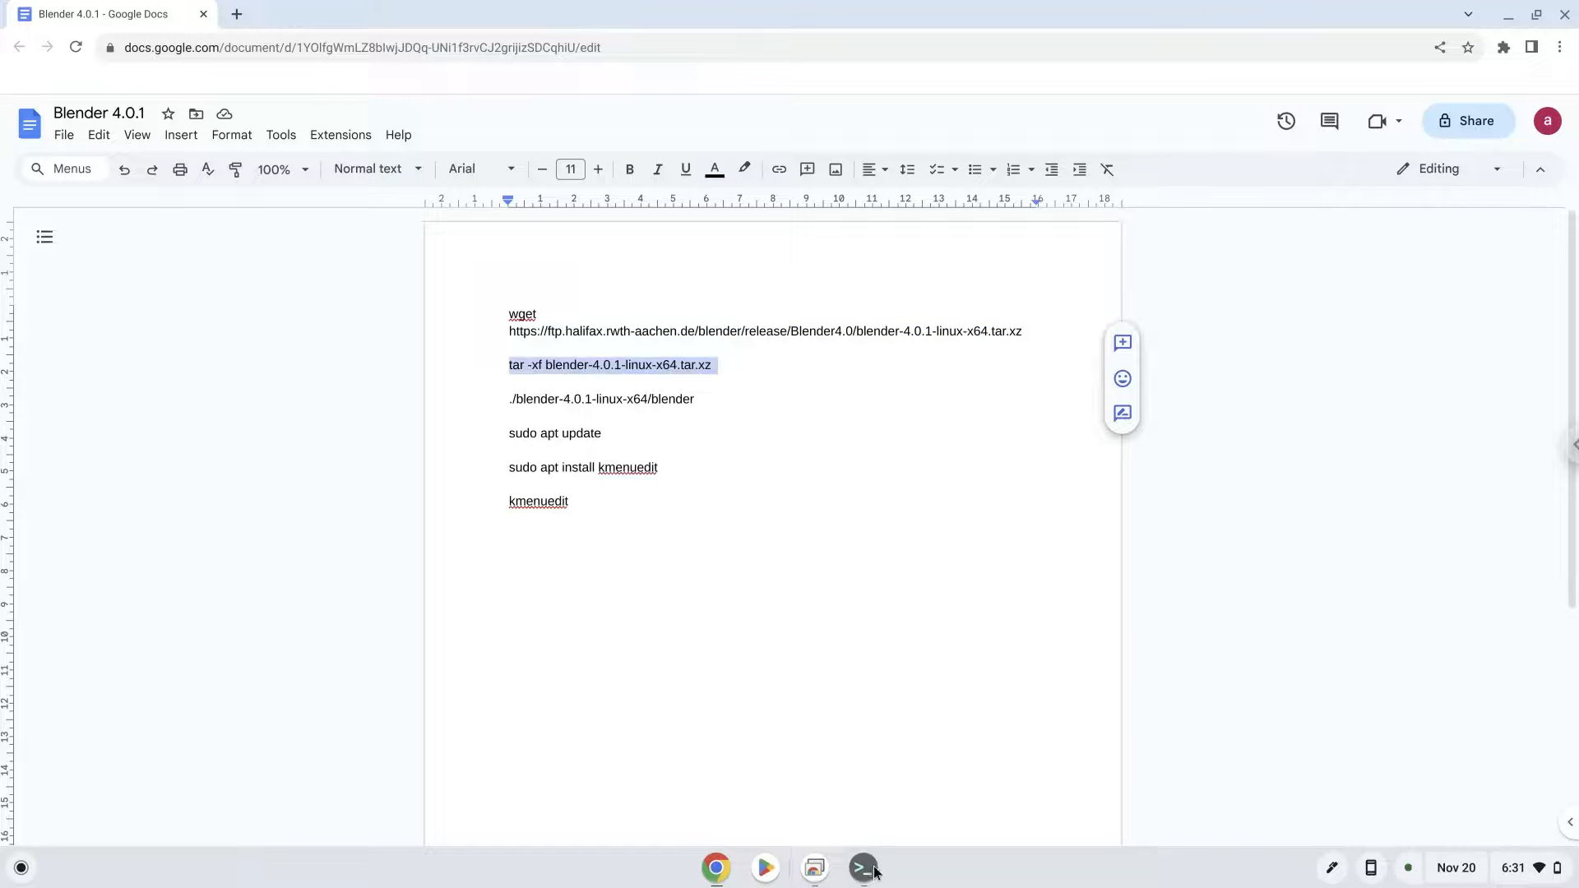
Extract the Blender archive and run ./blender-4.0.1-linux-x64/blender from the terminal
{"action": "left_click", "coordinate": [861, 867]}
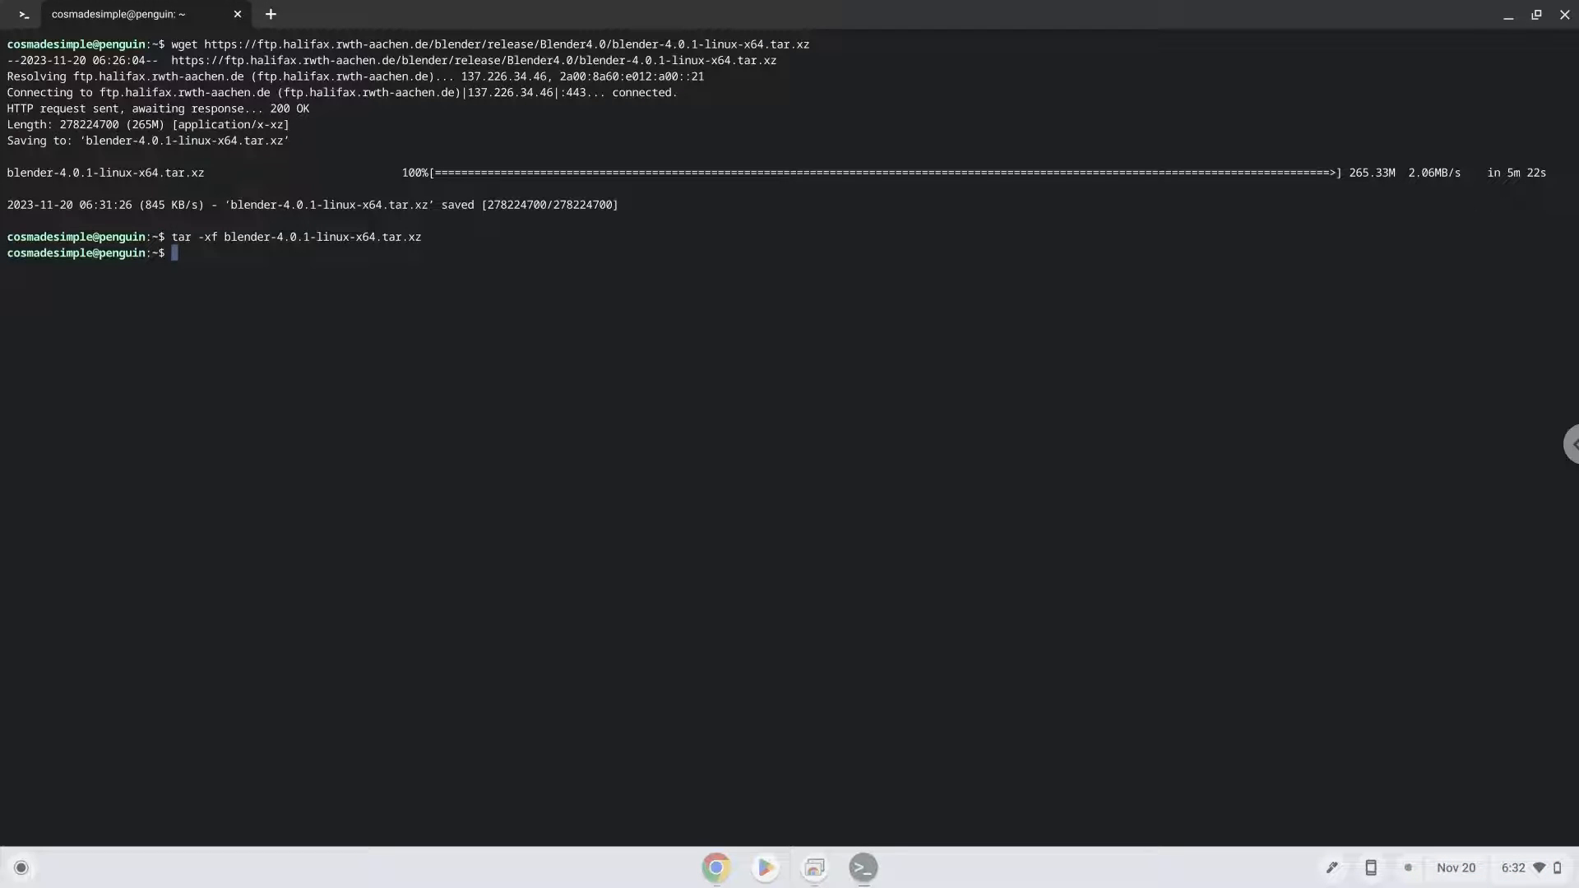
{"action": "mouse_move", "coordinate": [760, 777]}
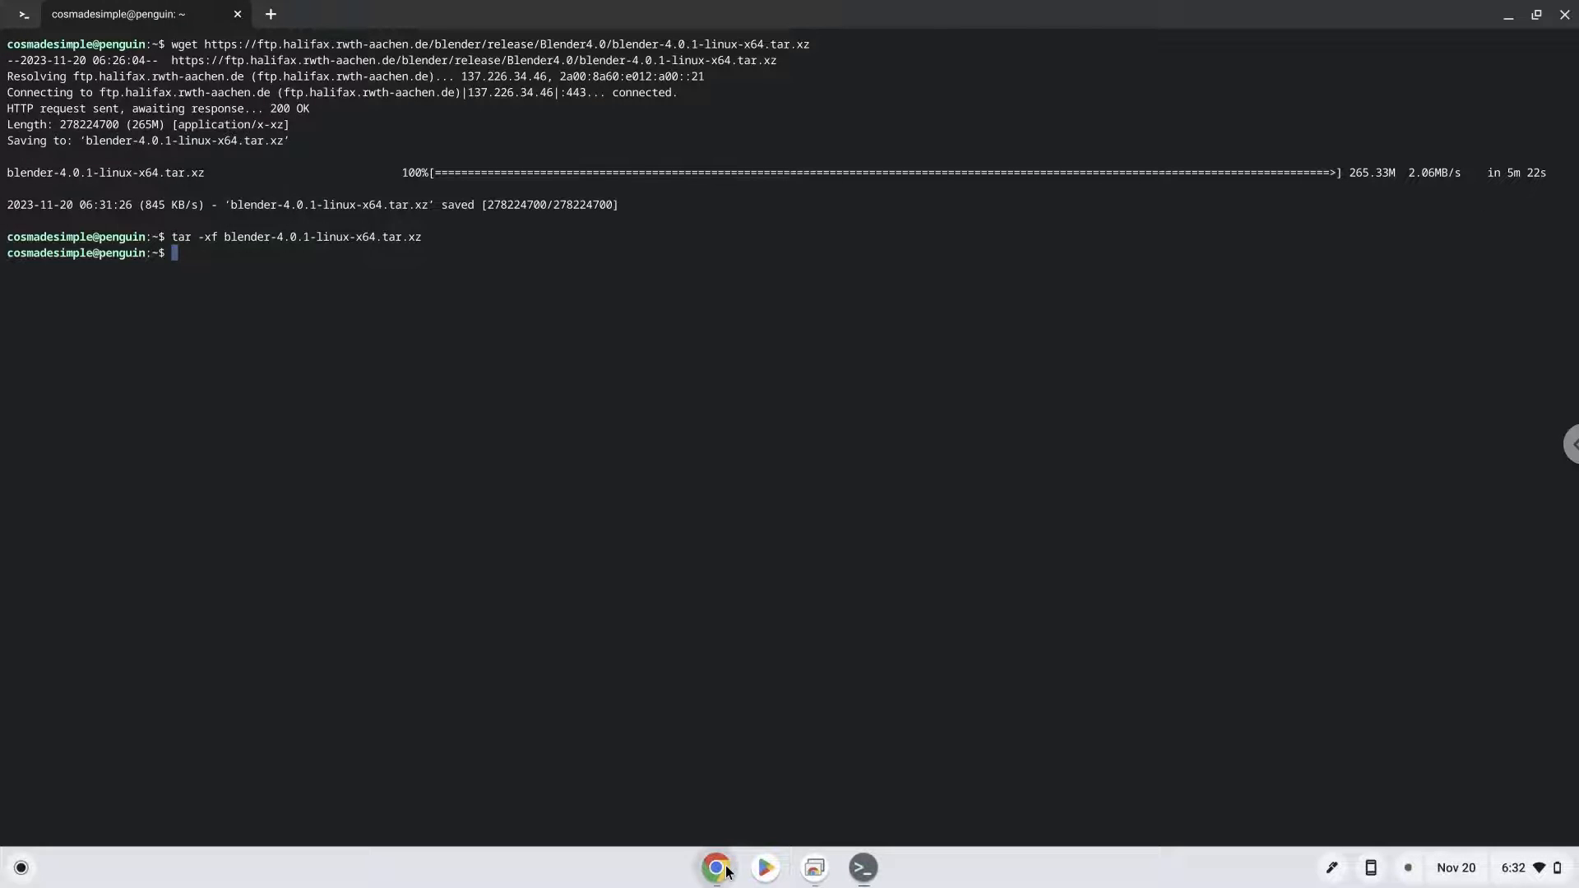
{"action": "left_click", "coordinate": [715, 867]}
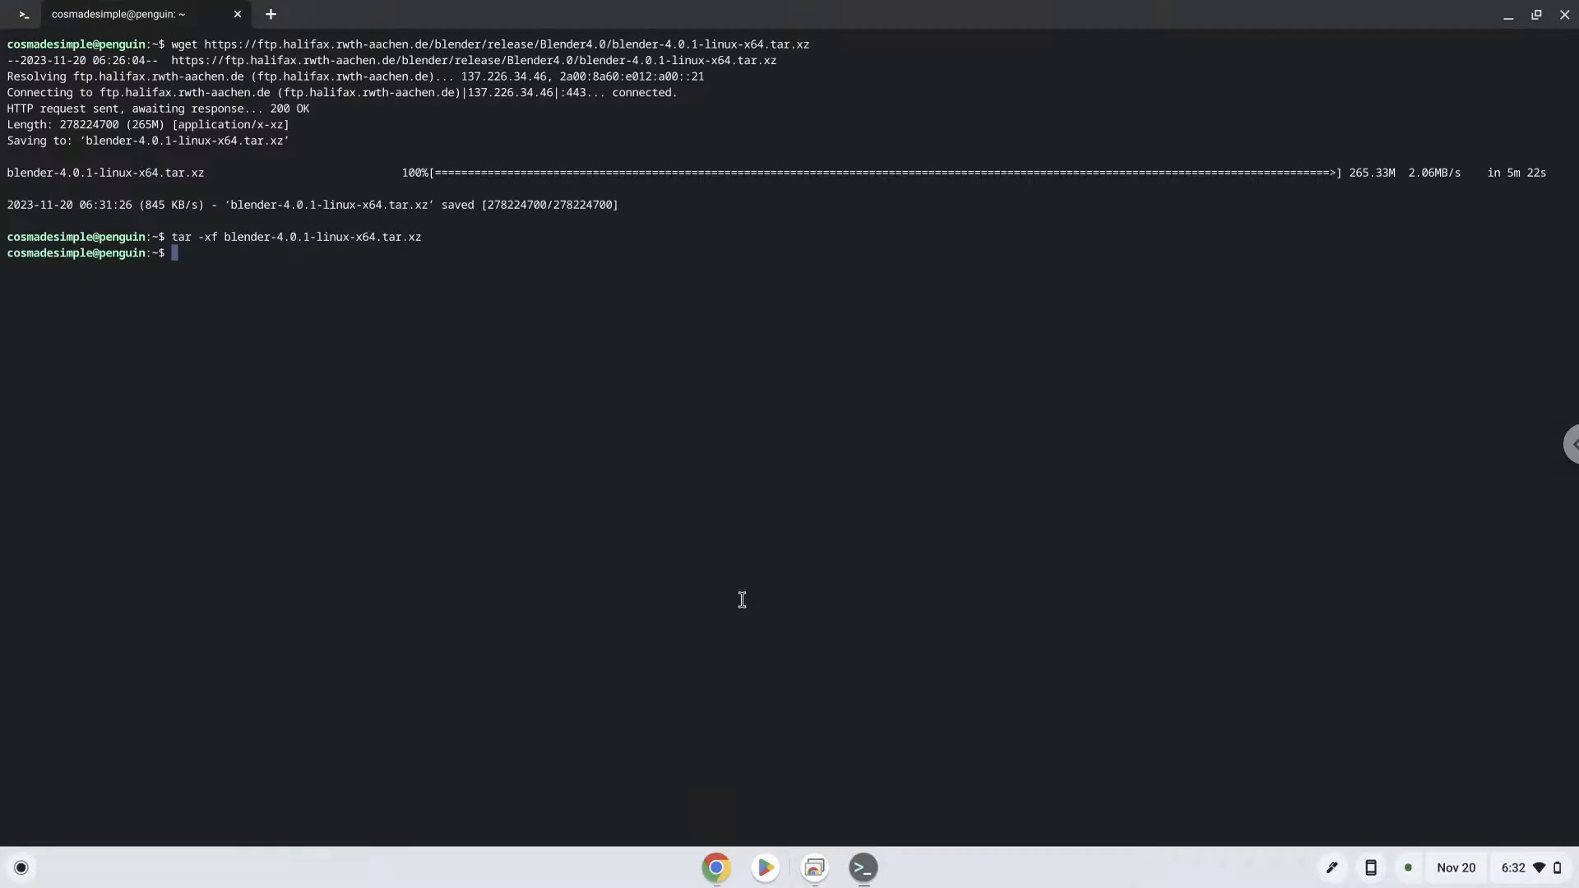
{"action": "type", "text": "./blender-4.0.1-linux-x64/blender"}
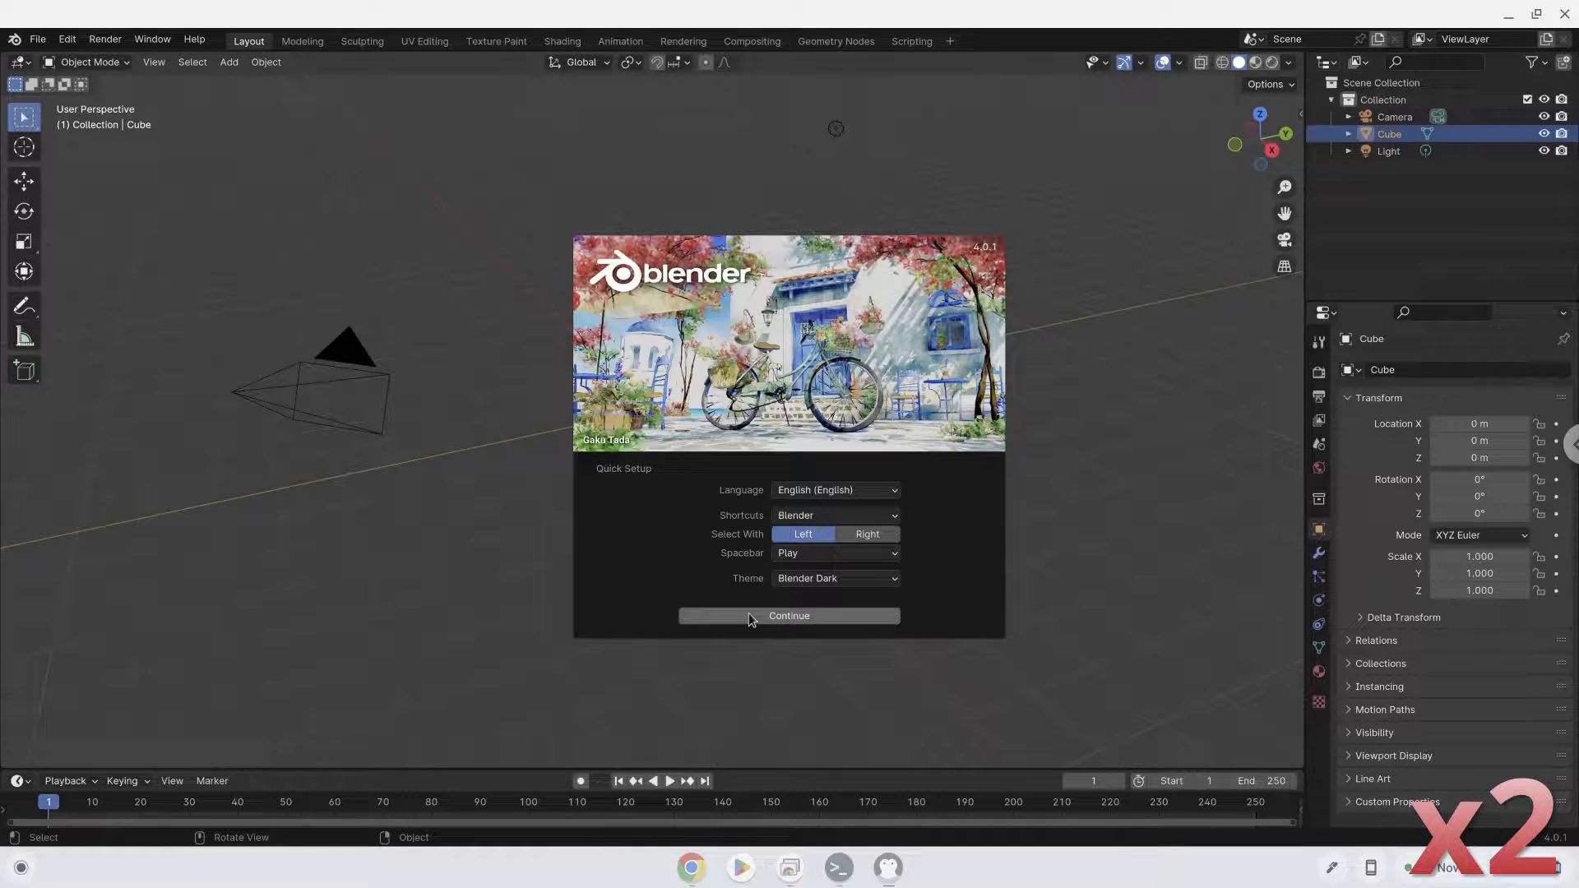
Accept Blender's default quick setup, try a new Sculpting file, and quit Blender
{"action": "left_click", "coordinate": [788, 615]}
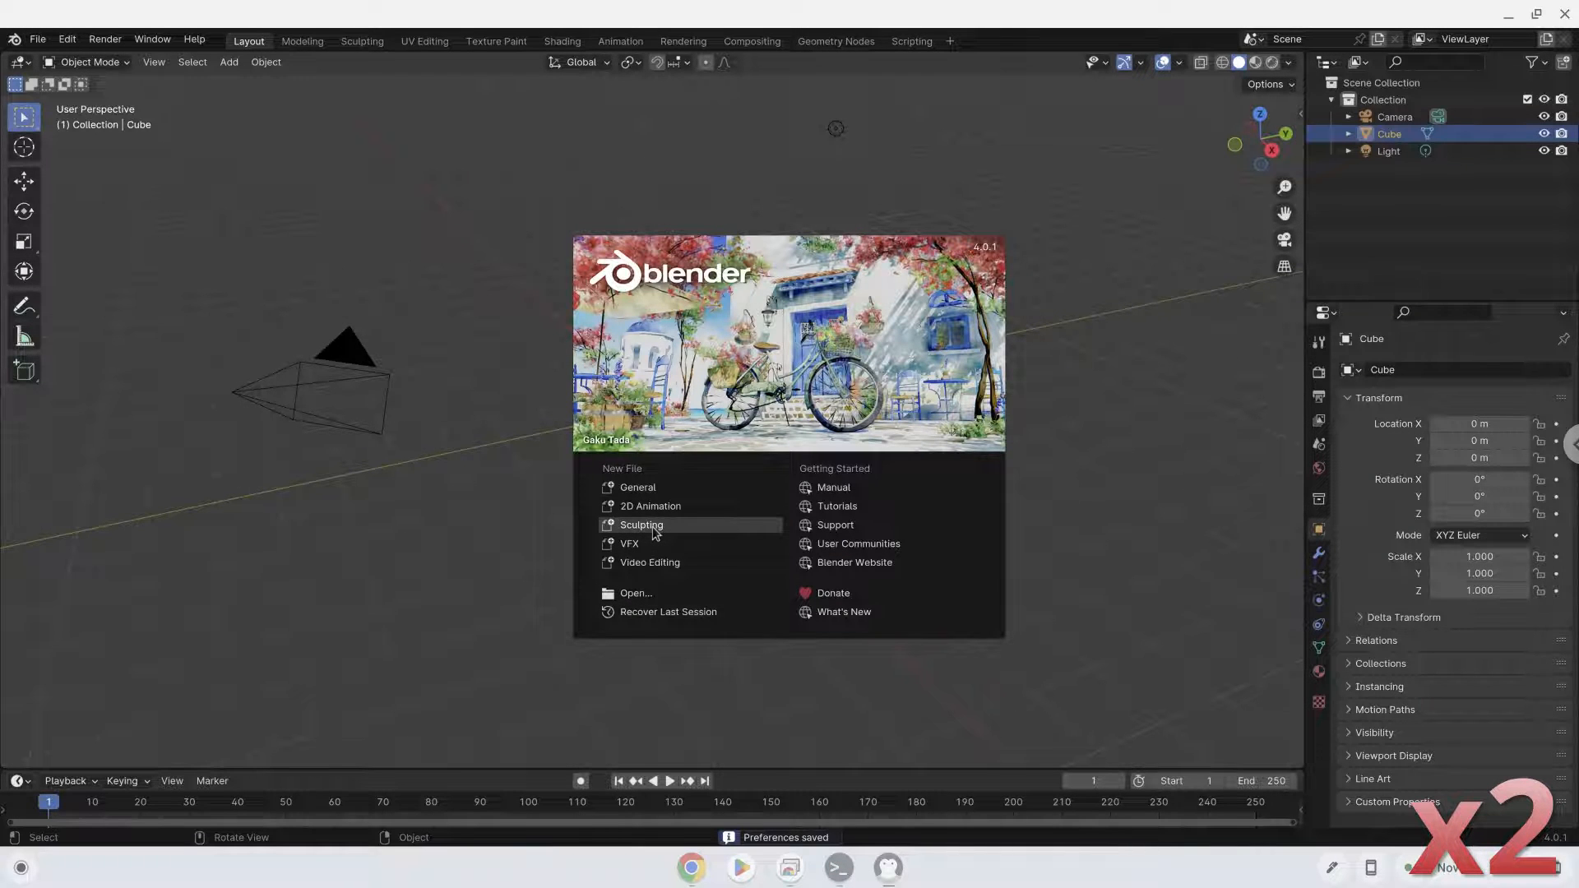
{"action": "left_click", "coordinate": [641, 525]}
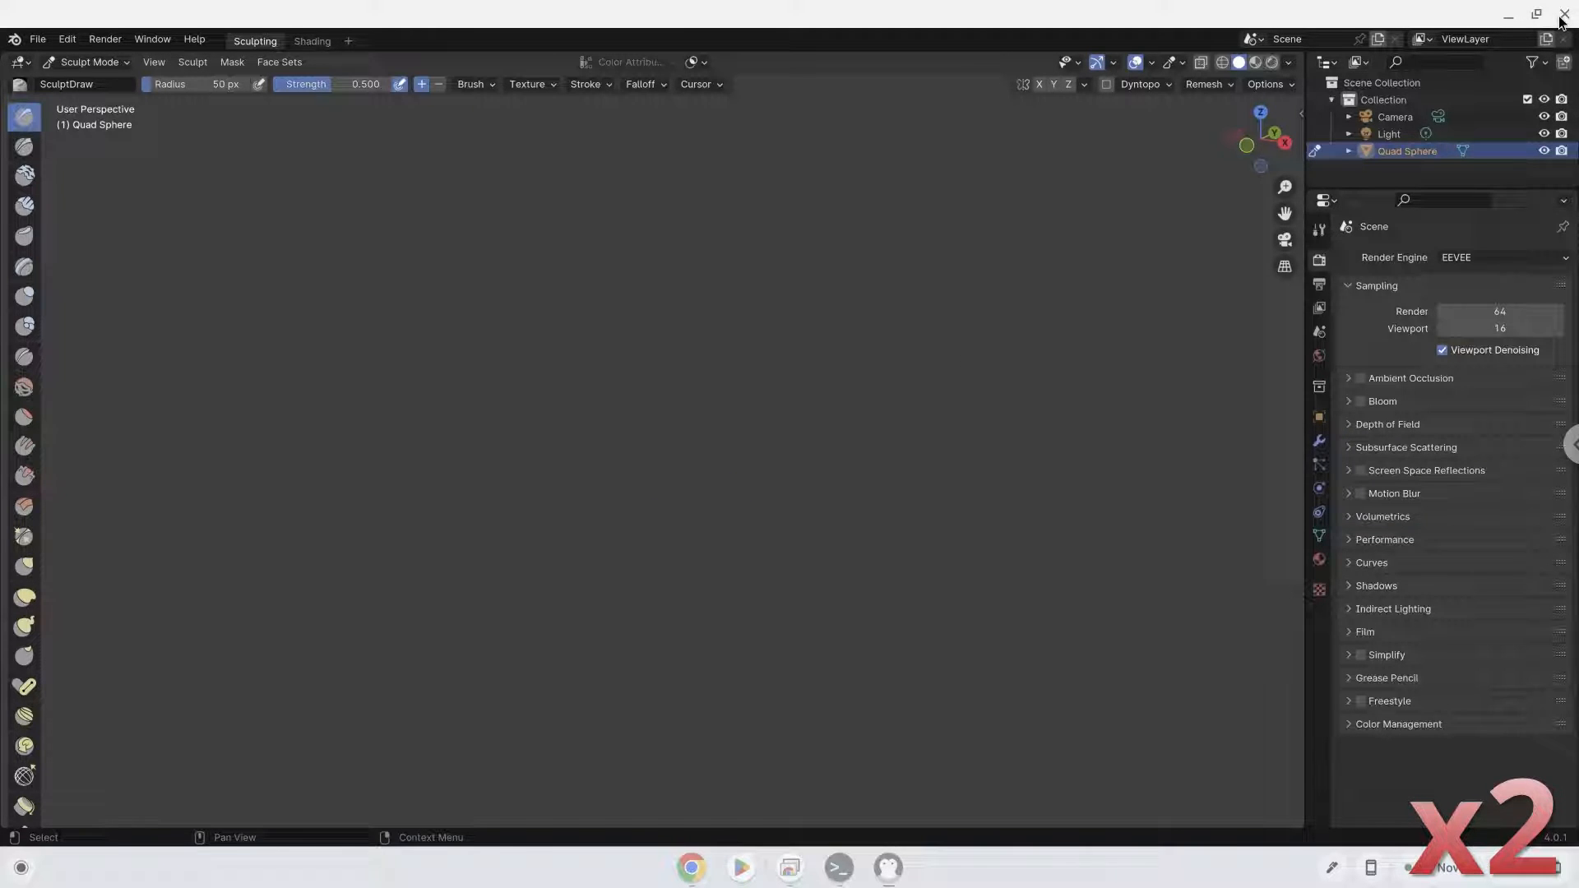
{"action": "left_click", "coordinate": [1559, 17]}
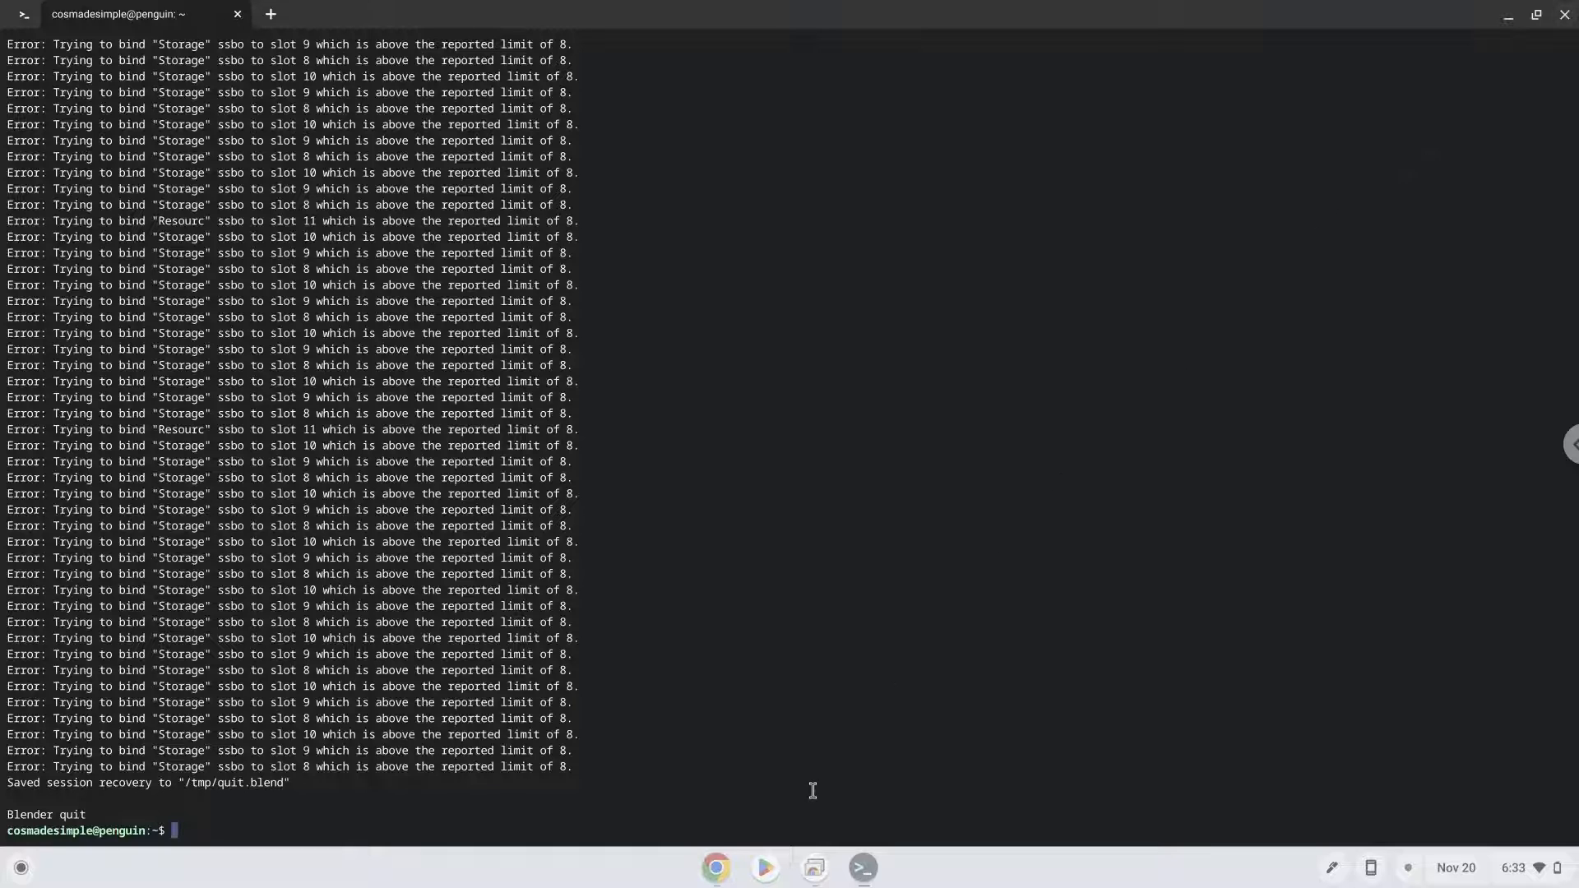
Copy the sudo apt update command from the Docs notes and bring the terminal back in front
{"action": "left_click", "coordinate": [716, 867]}
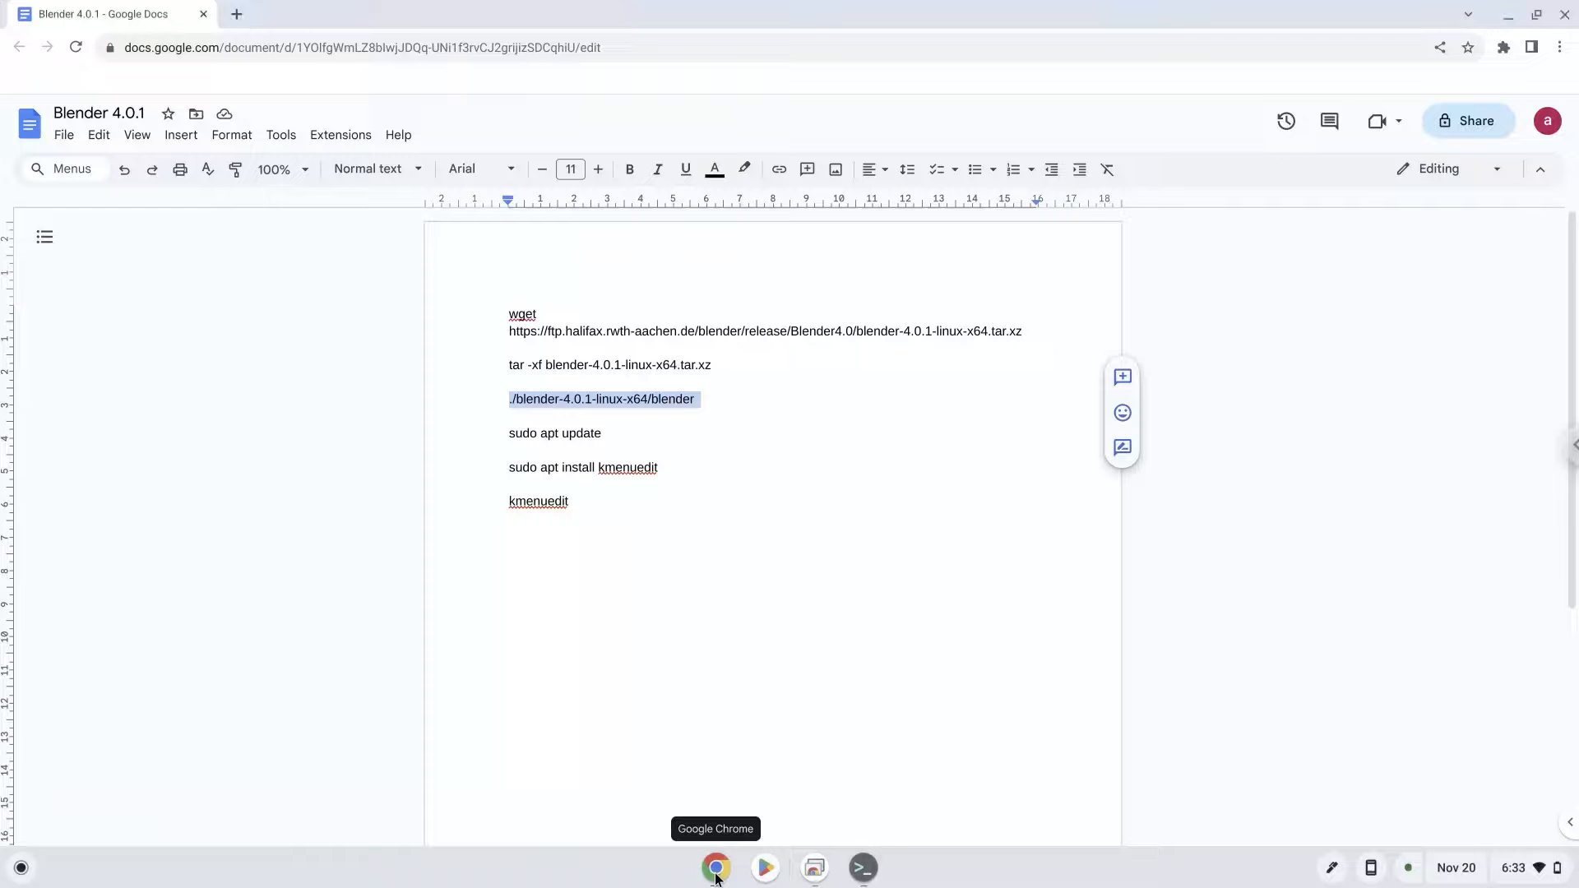
{"action": "left_click", "coordinate": [577, 433]}
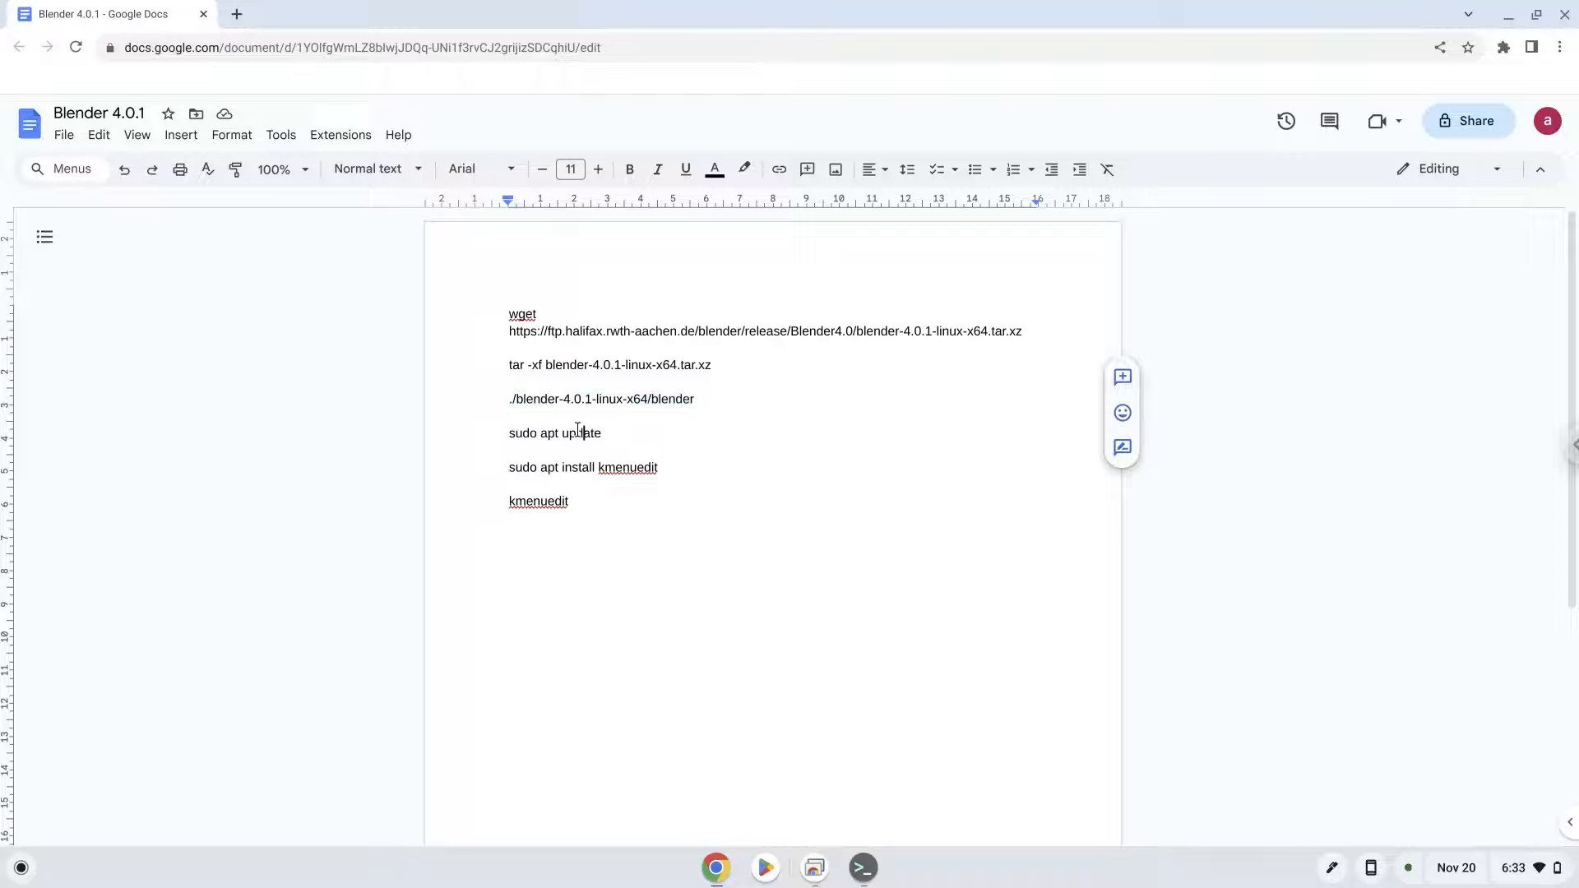
{"action": "right_click", "coordinate": [554, 433]}
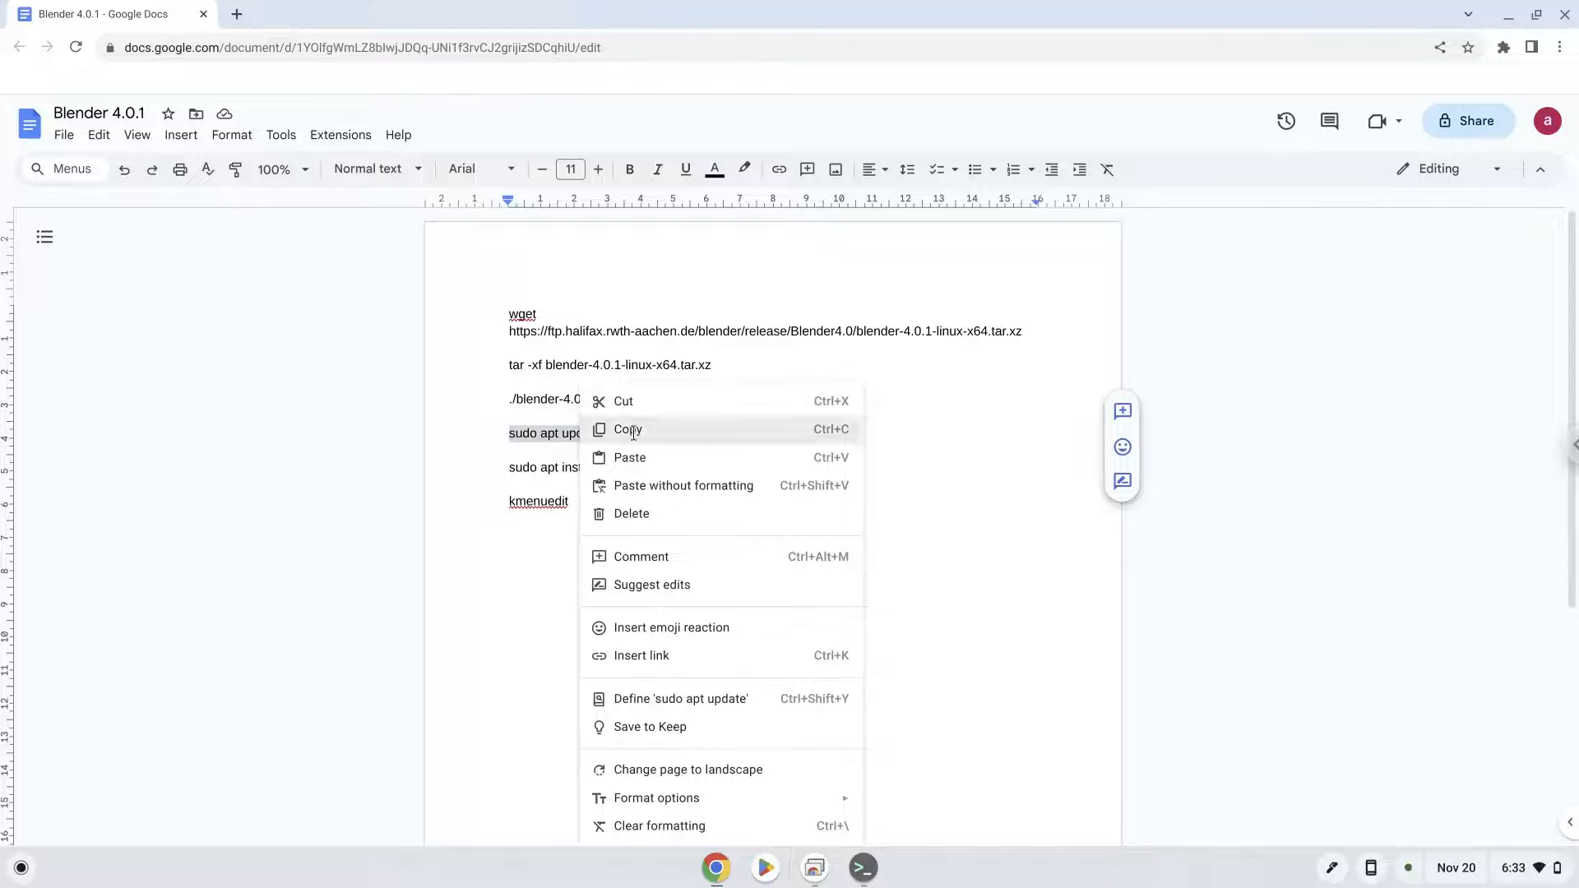
{"action": "left_click", "coordinate": [627, 429]}
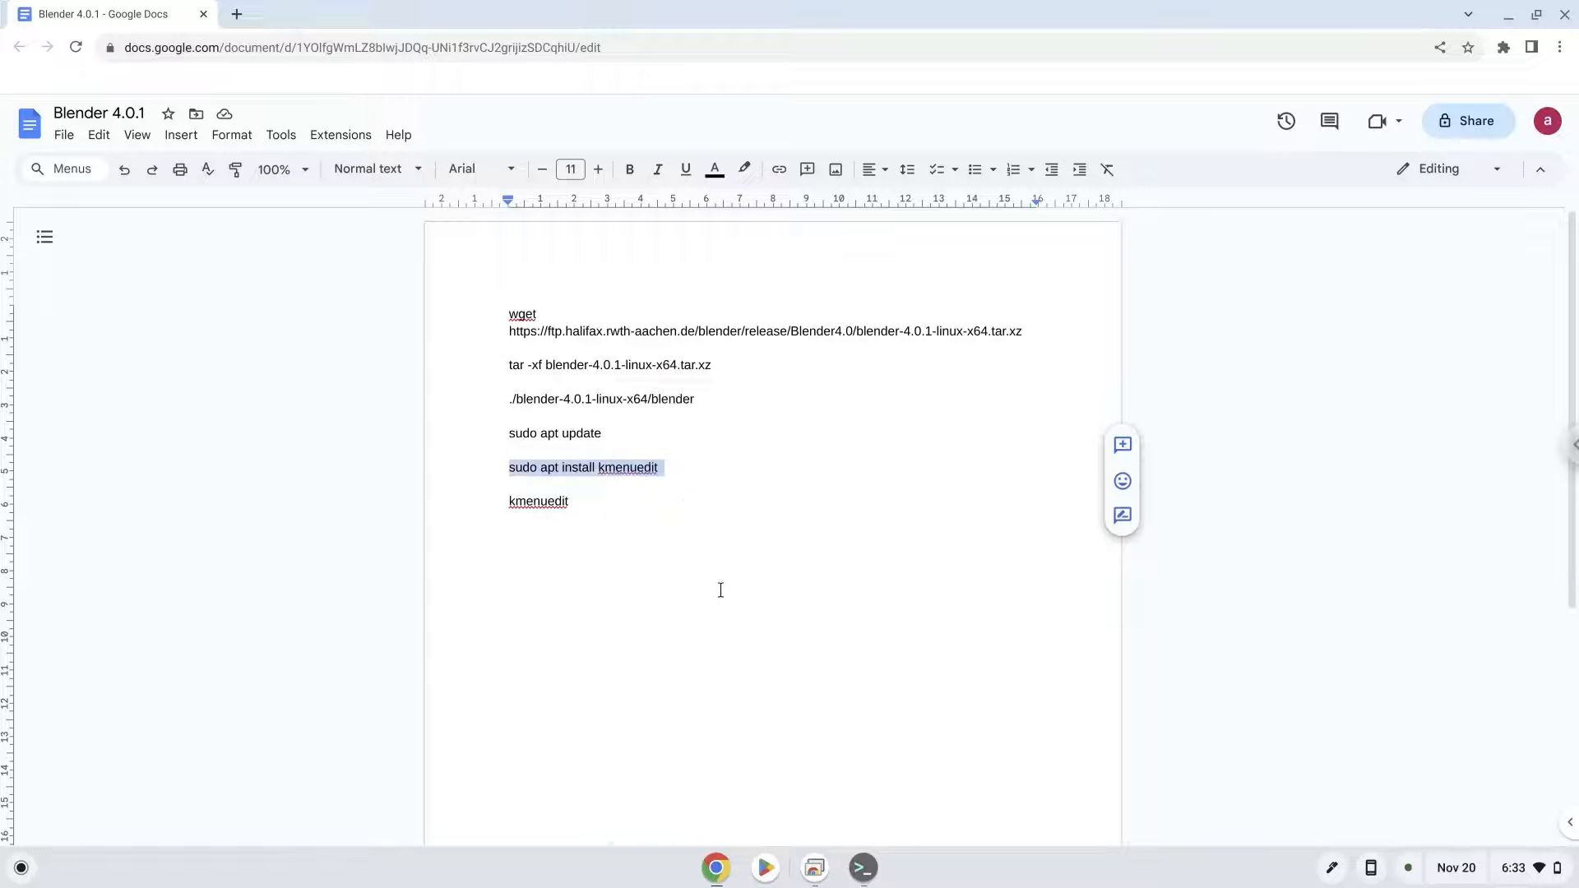
{"action": "left_click", "coordinate": [860, 867]}
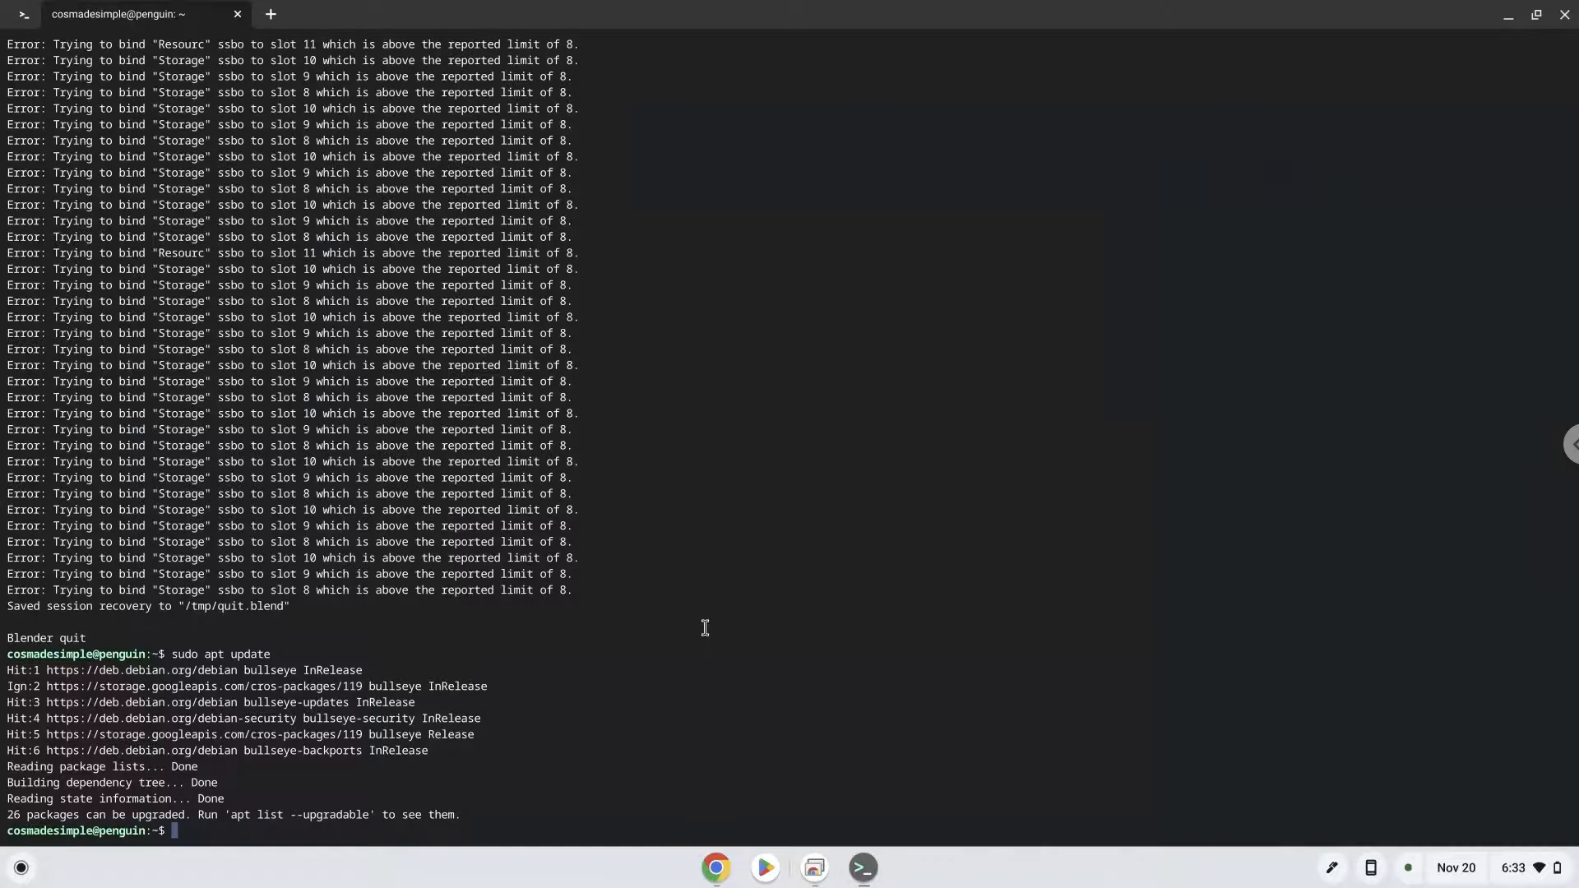
Run 'sudo apt install kmenuedit' and enter the kmenuedit command at the prompt
{"action": "type", "text": "sudo apt install kmenuedit"}
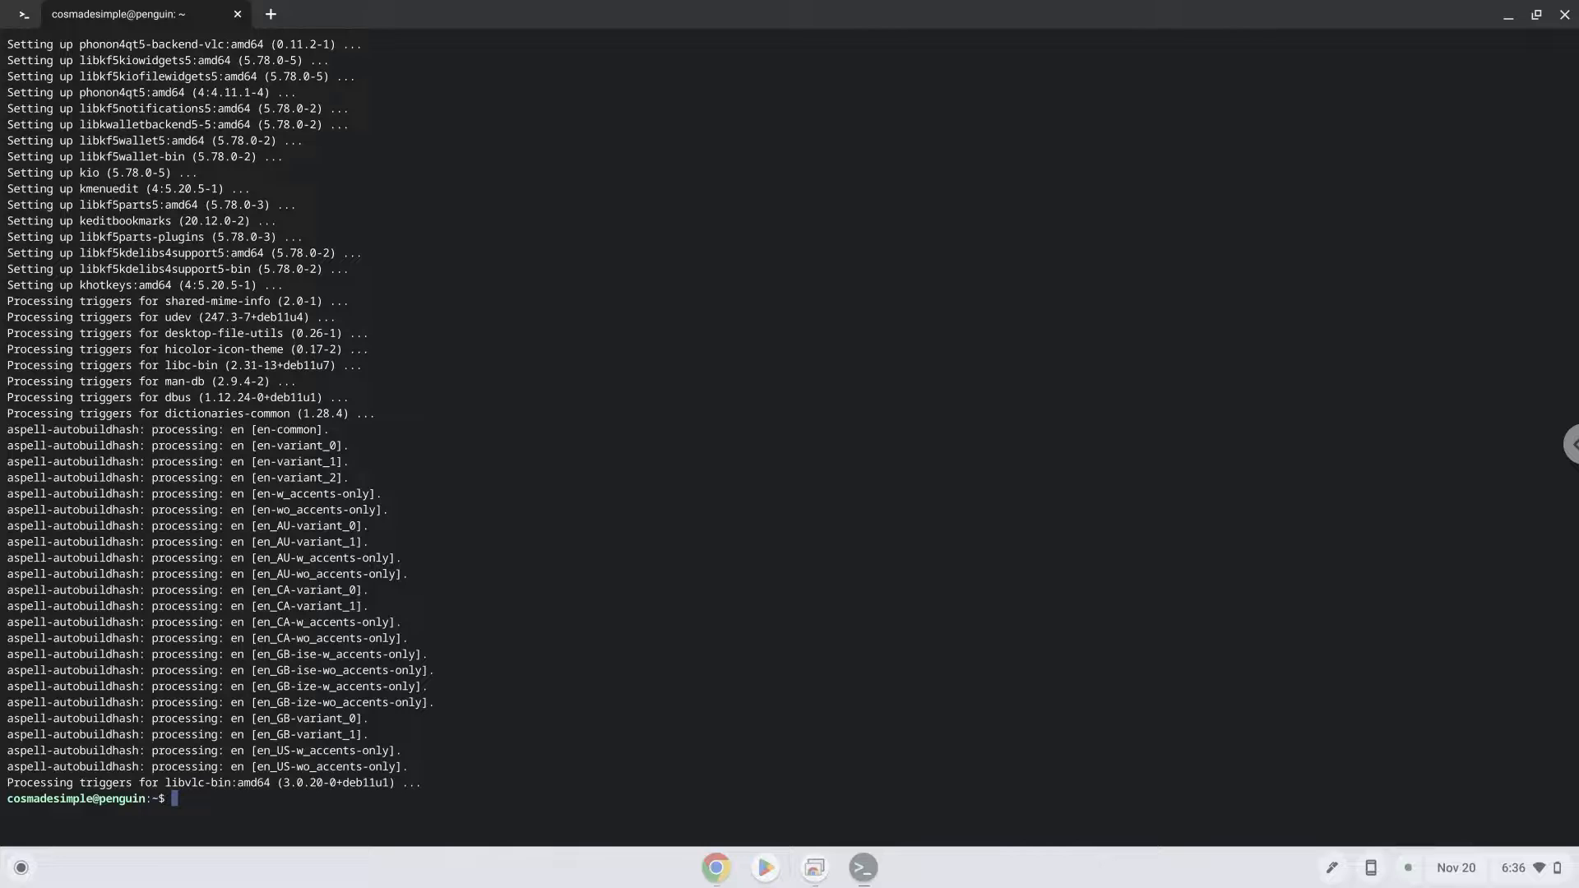
{"action": "mouse_move", "coordinate": [709, 858]}
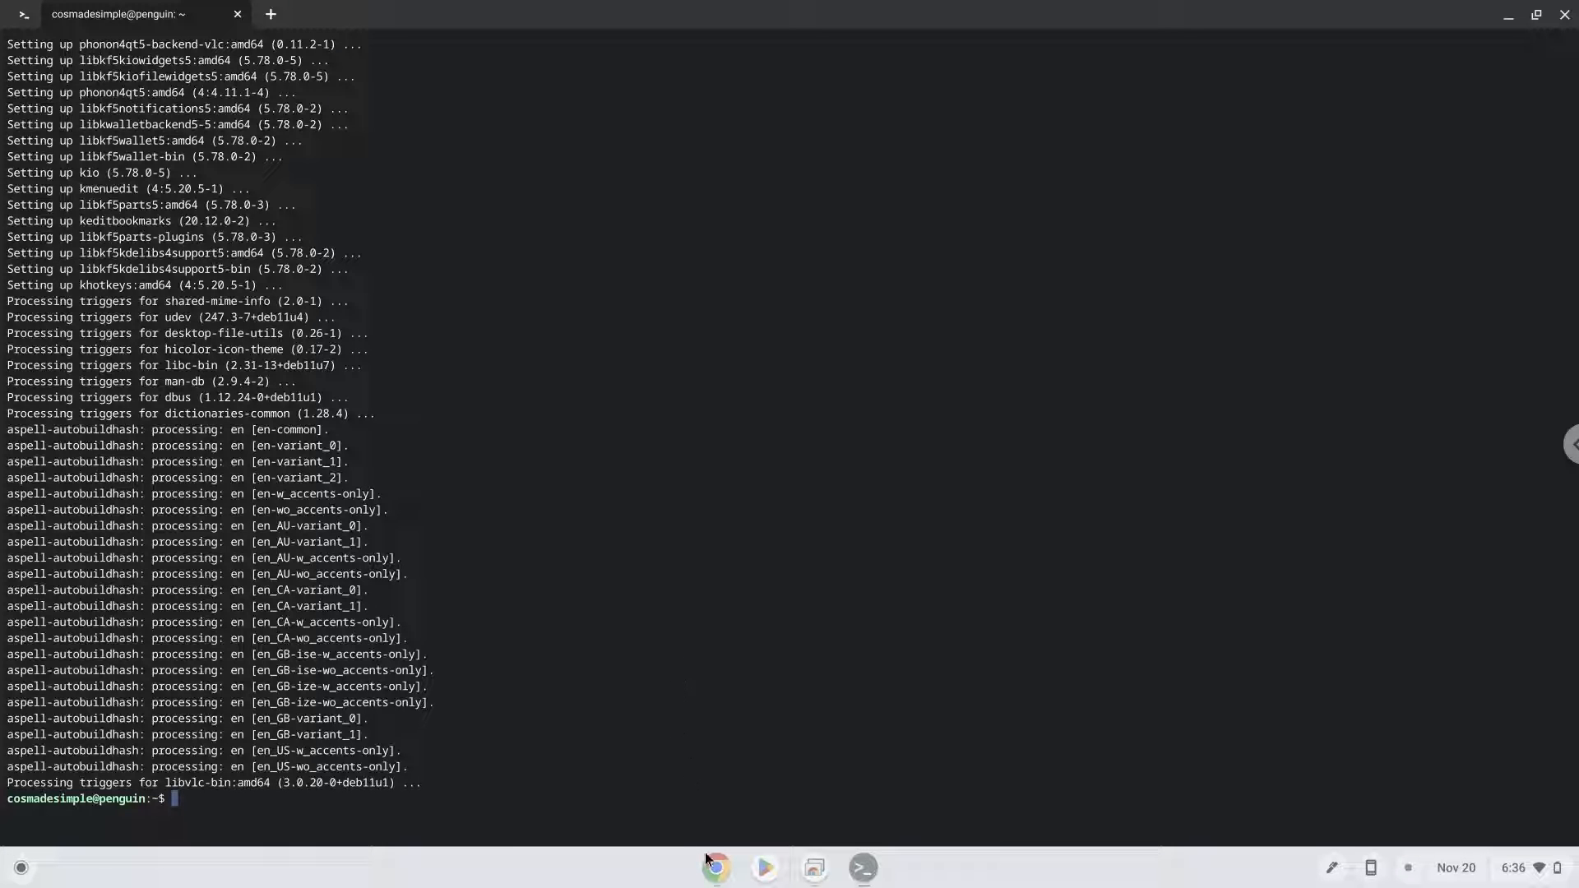
{"action": "left_click", "coordinate": [714, 867]}
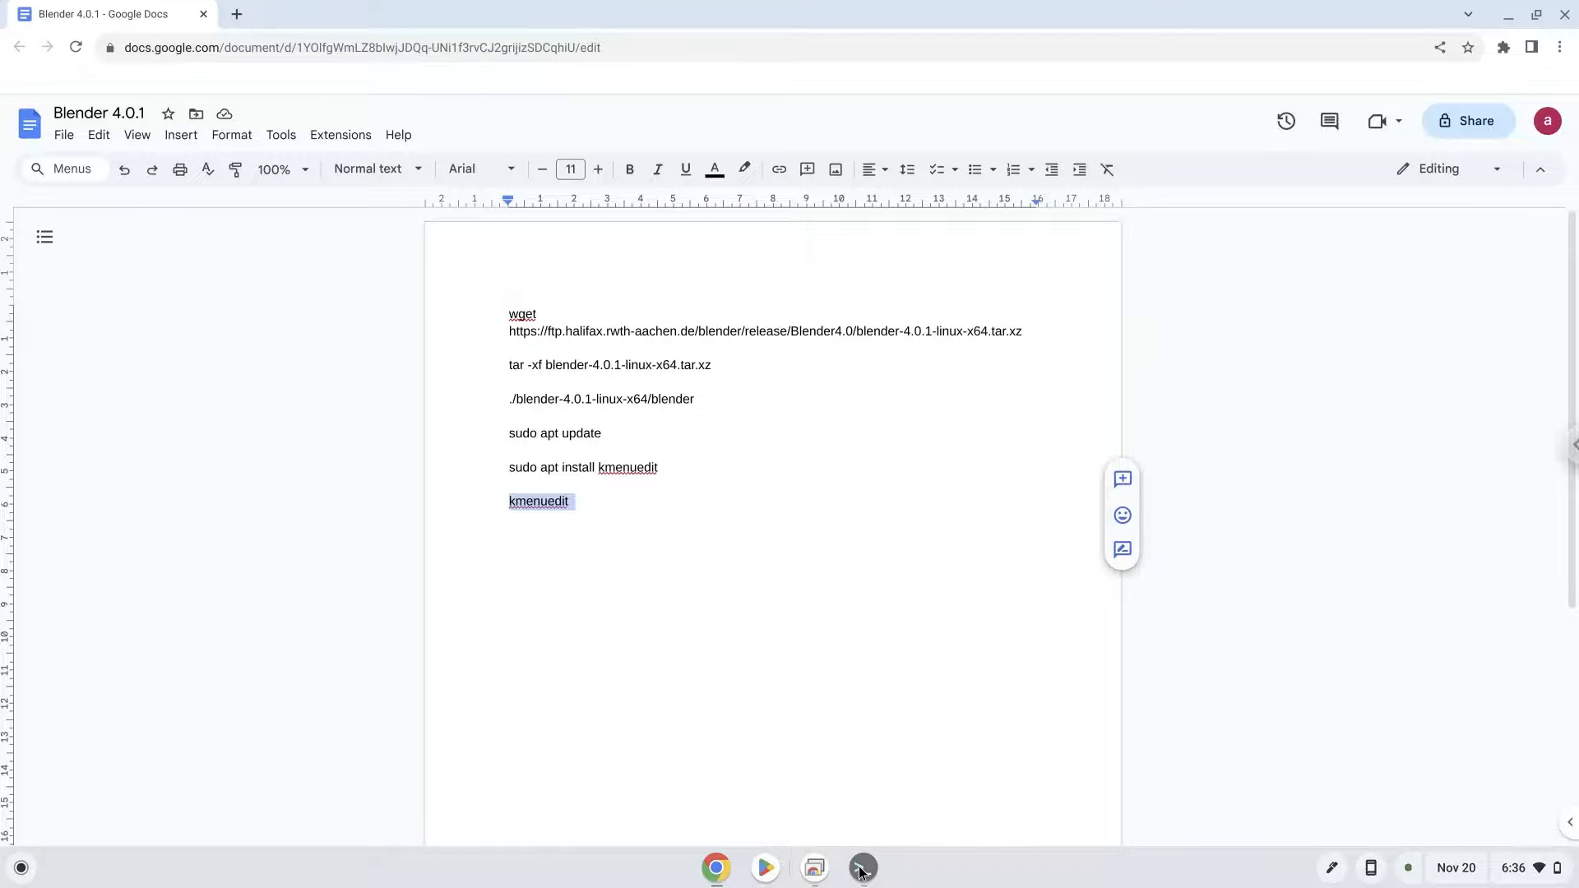
{"action": "left_click", "coordinate": [860, 867]}
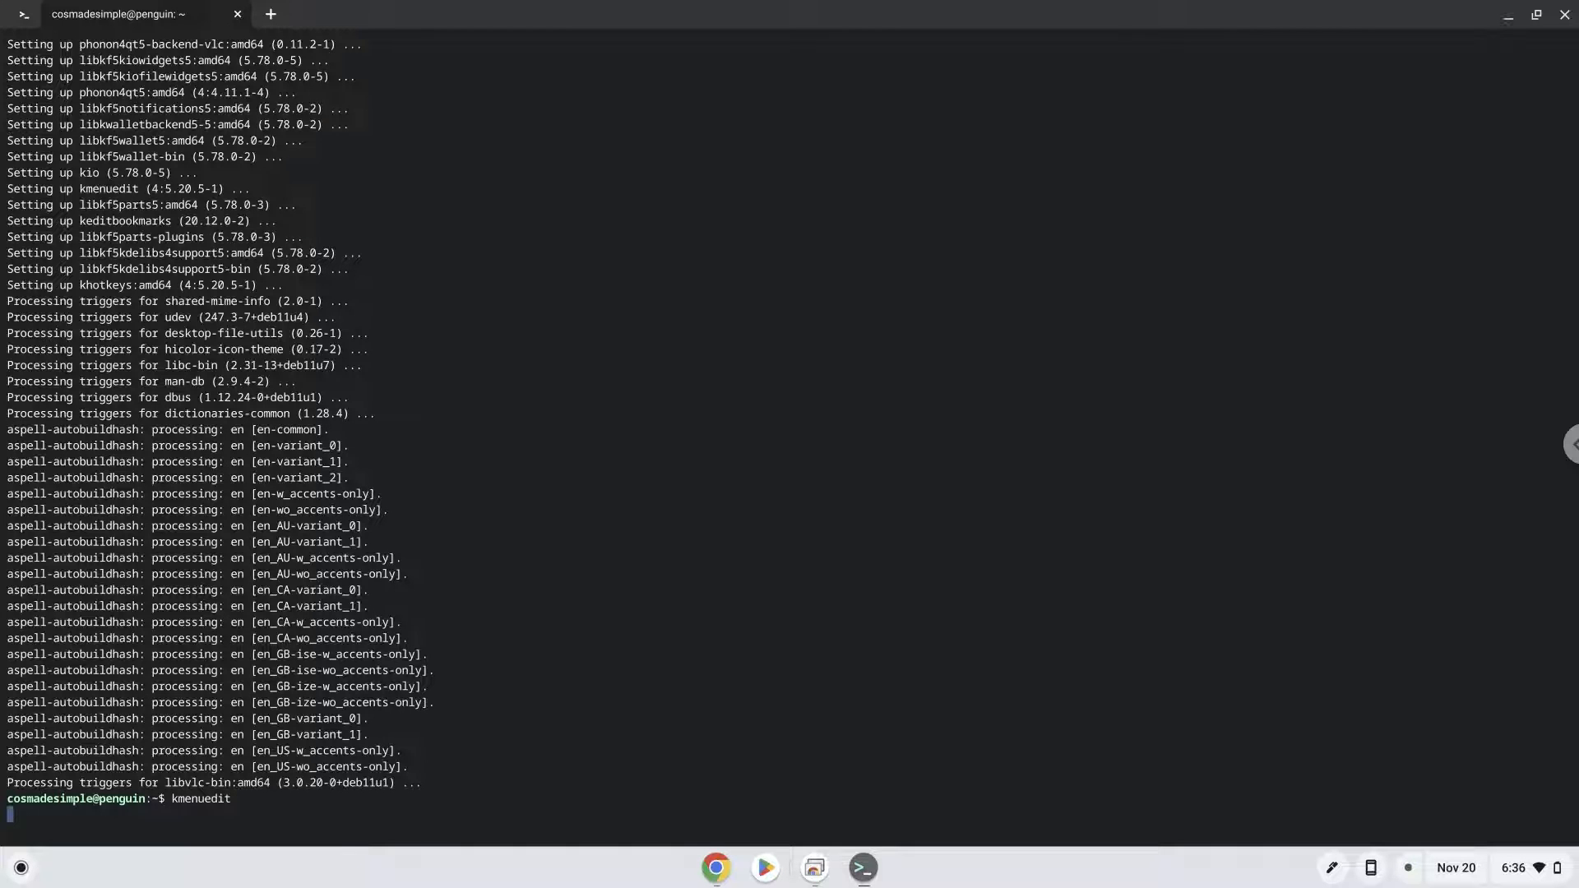
Launch kmenuedit and create a new item named Blender under the Multimedia category
{"action": "key", "text": "Return"}
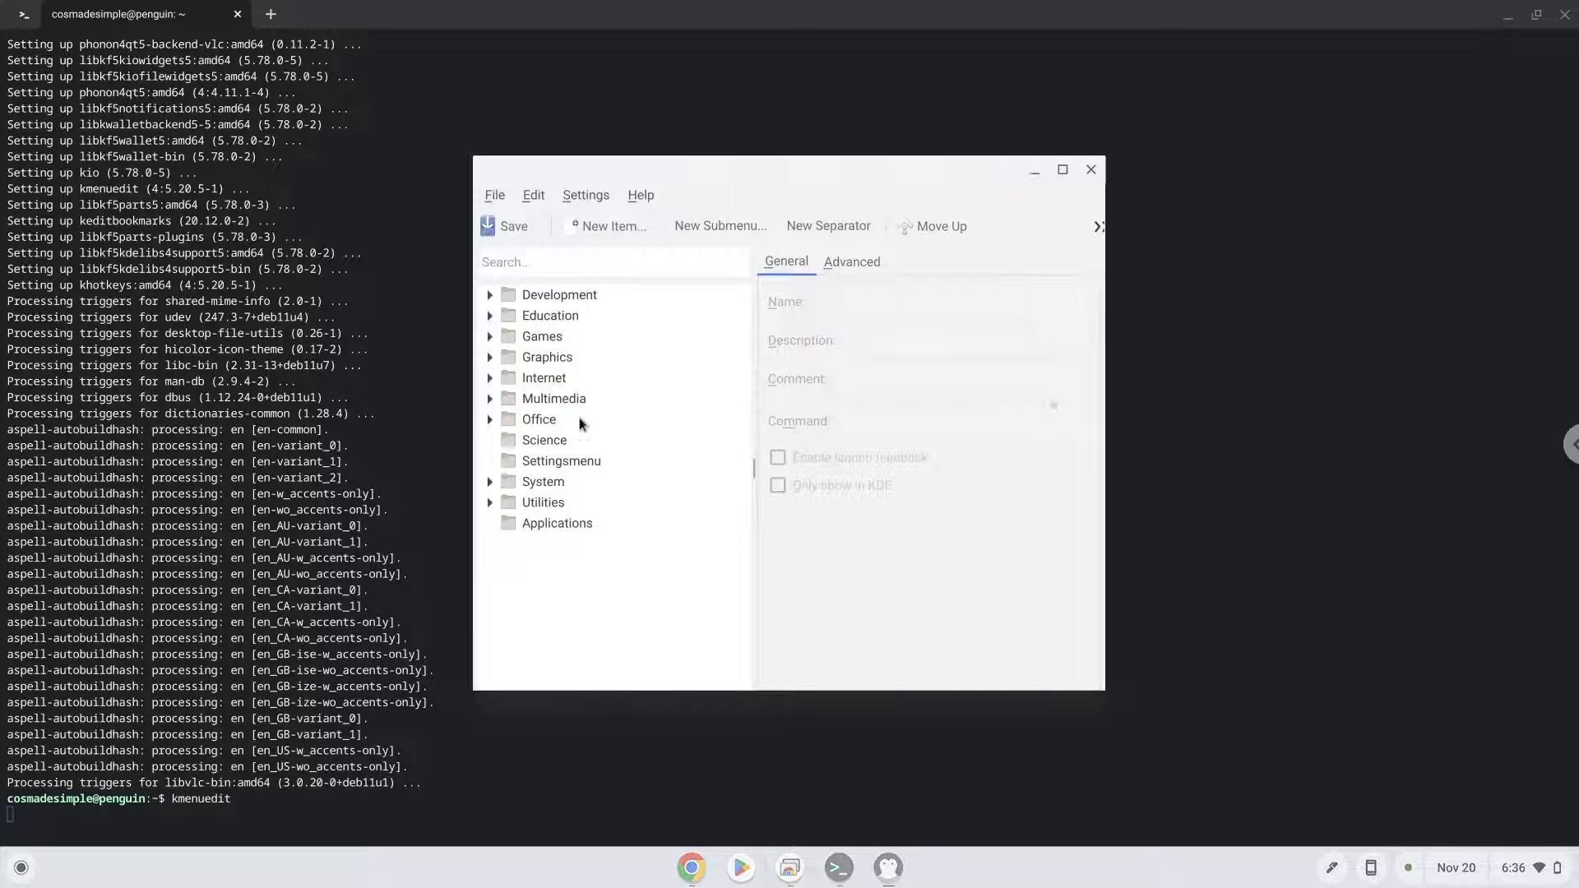
{"action": "left_click", "coordinate": [553, 398]}
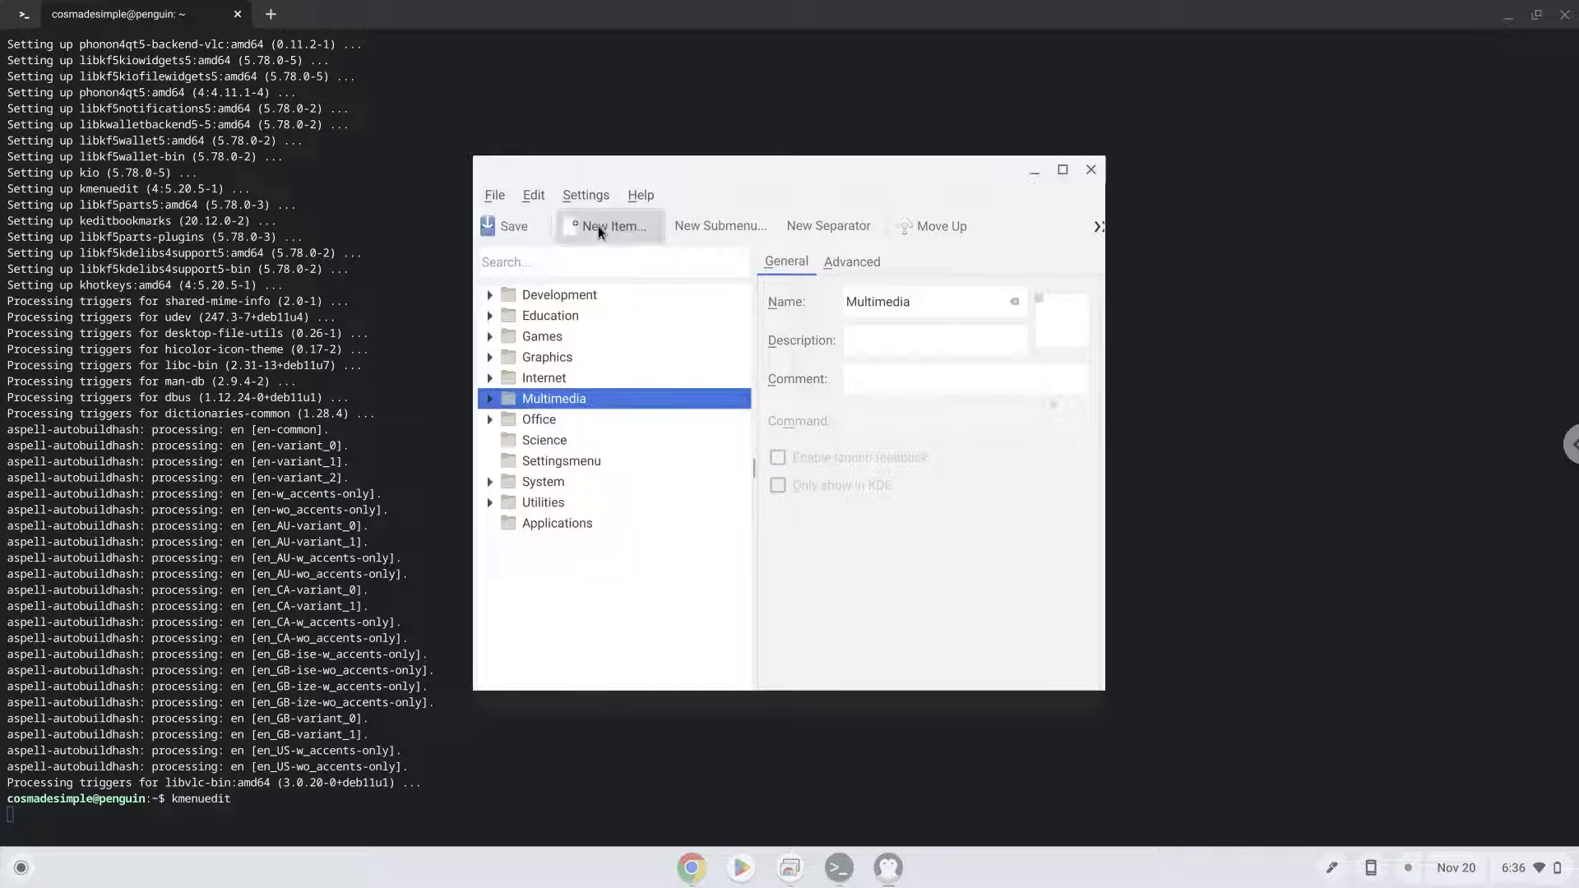
{"action": "left_click", "coordinate": [608, 225]}
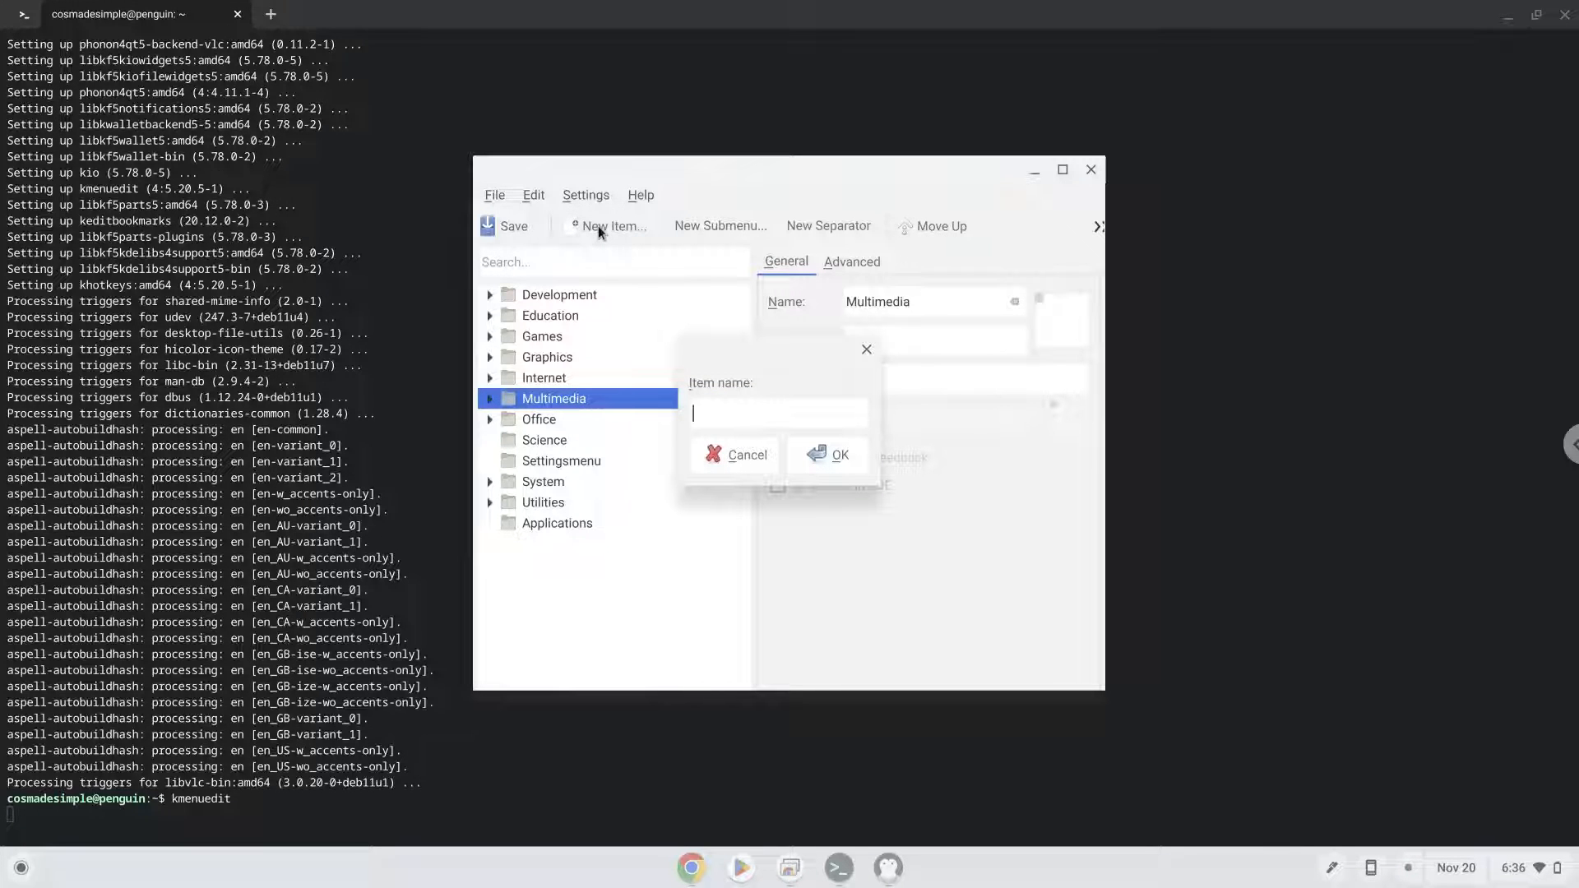
{"action": "type", "text": "Blender"}
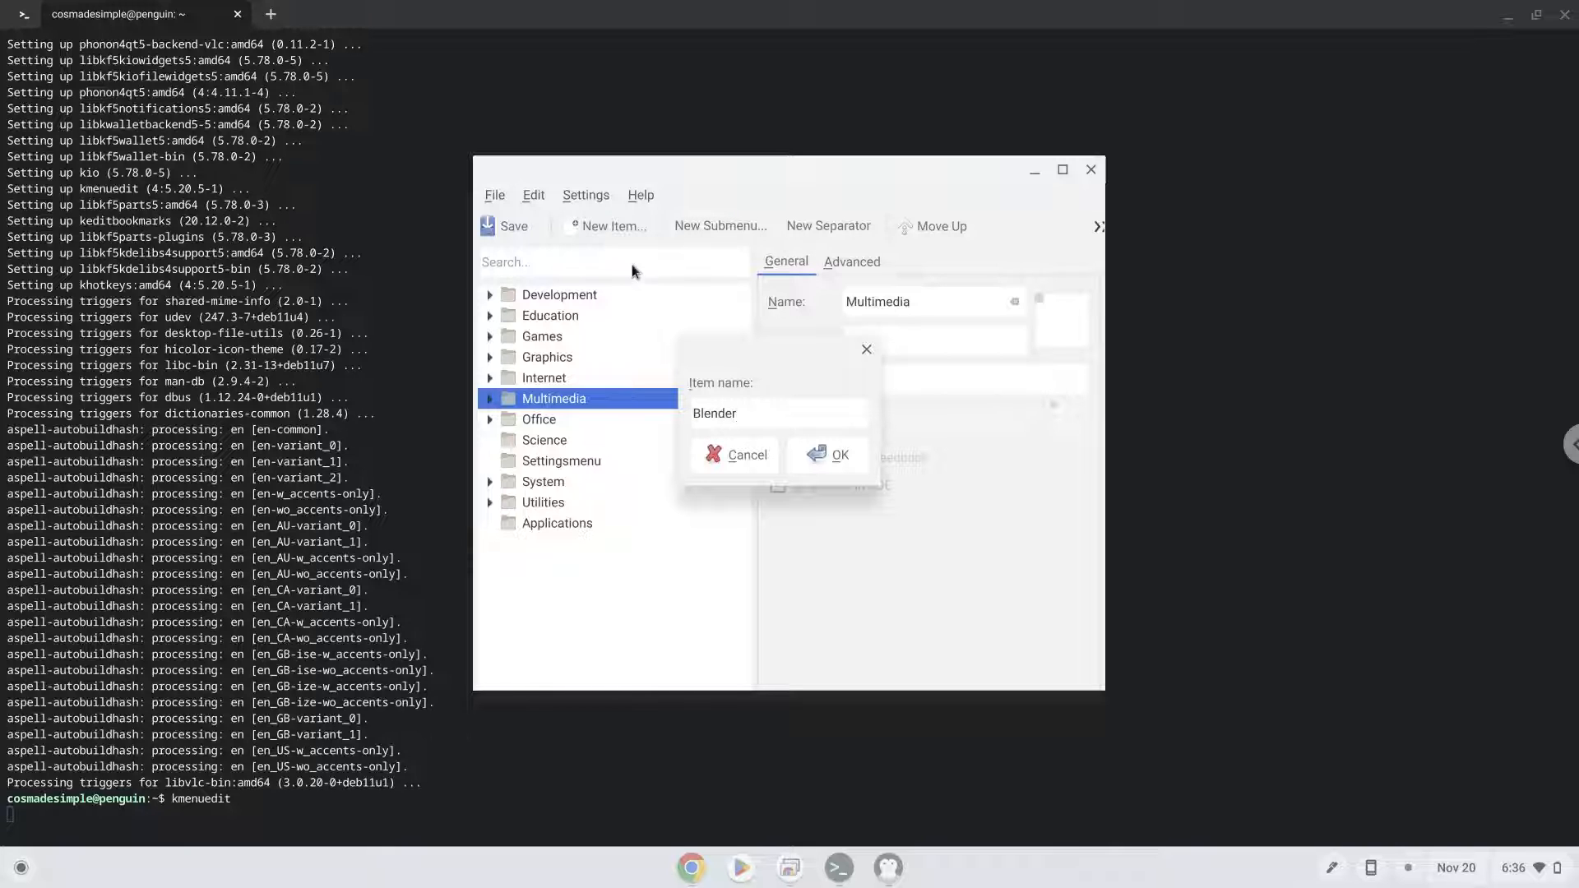
{"action": "left_click", "coordinate": [841, 454]}
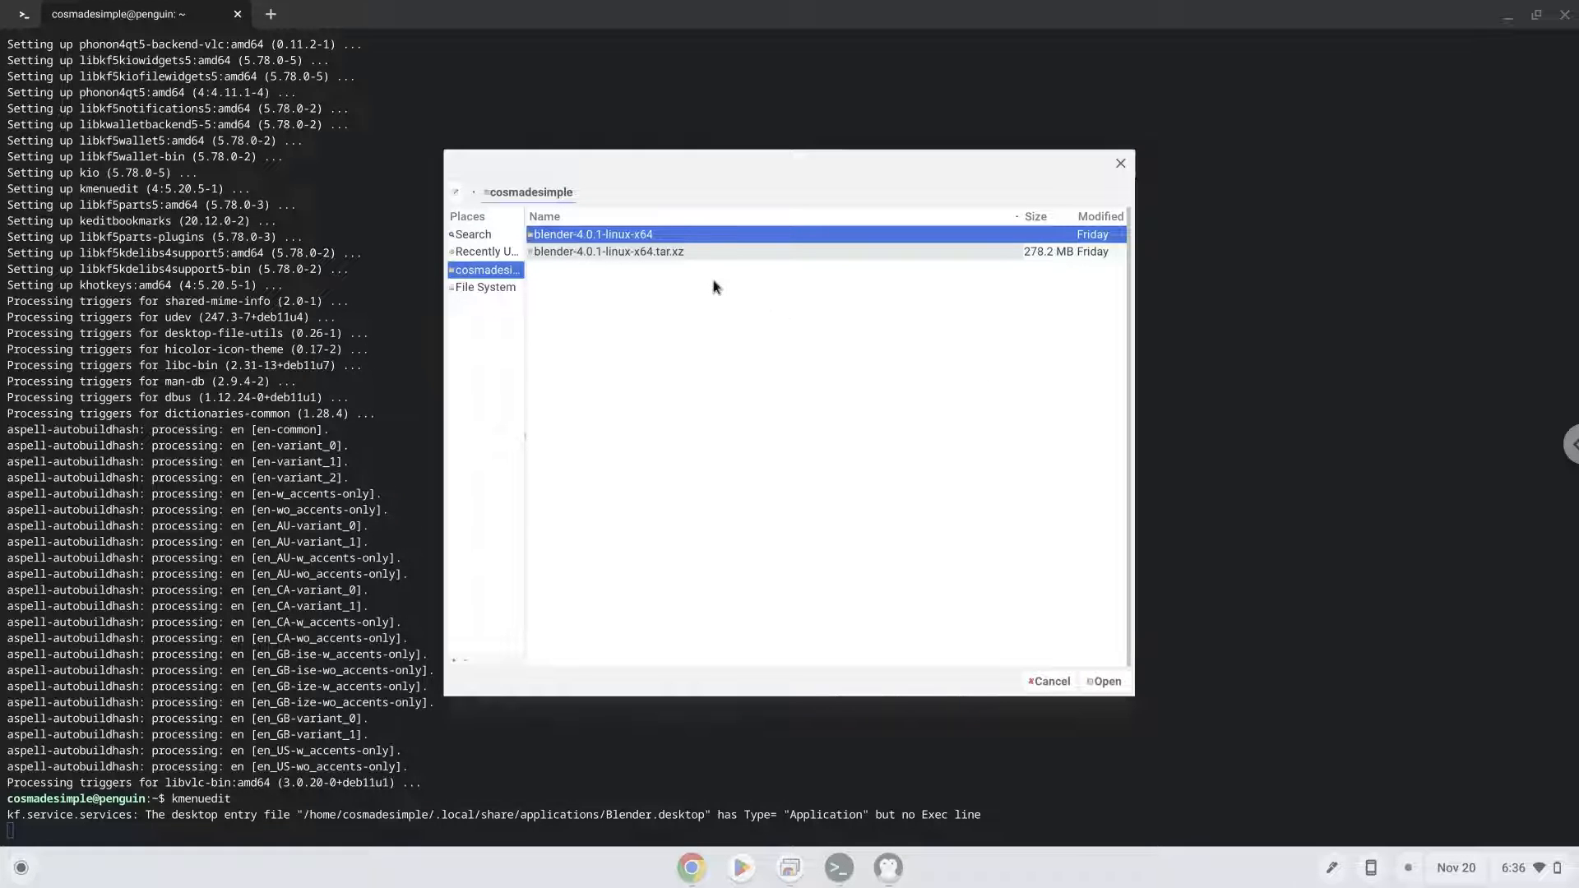
Set the entry's command to the blender executable inside the blender-4.0.1-linux-x64 folder
{"action": "double_click", "coordinate": [592, 234]}
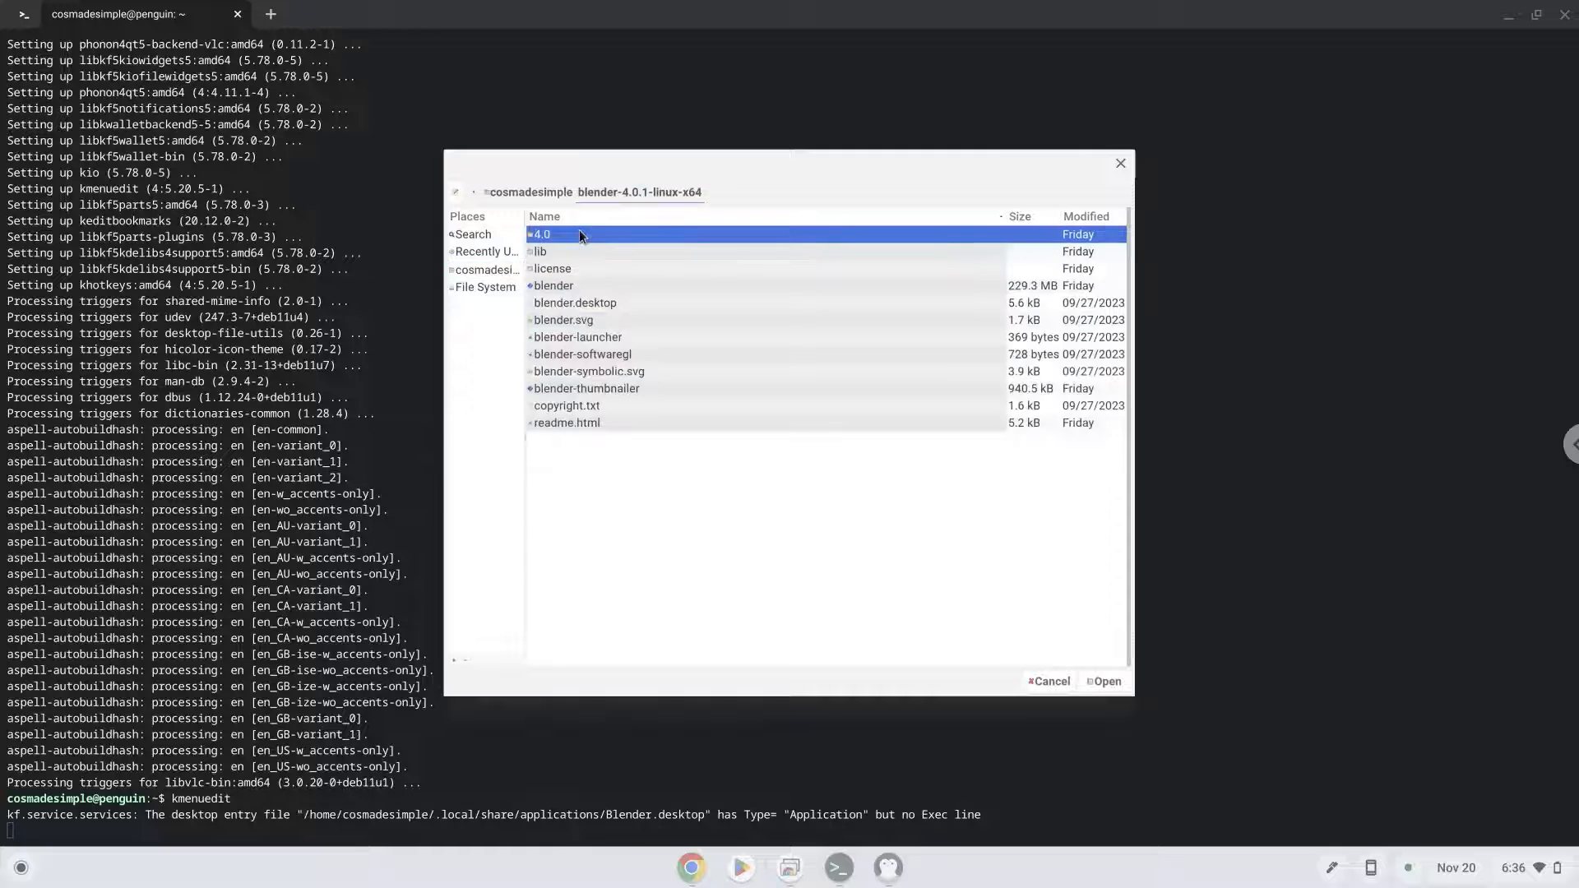
{"action": "left_click", "coordinate": [552, 284]}
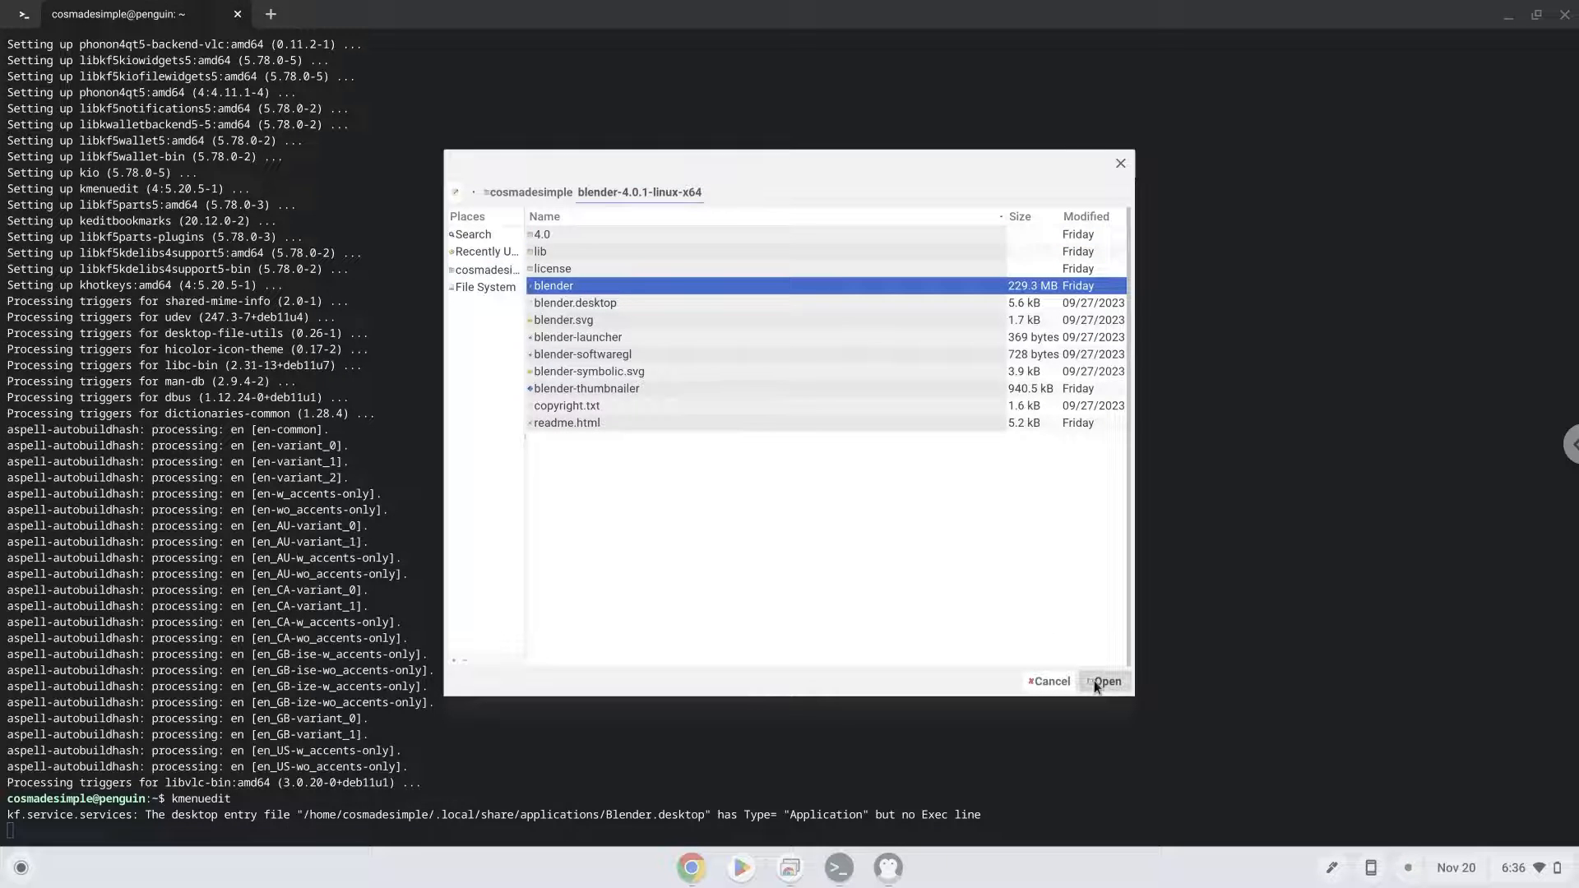
{"action": "left_click", "coordinate": [1105, 681]}
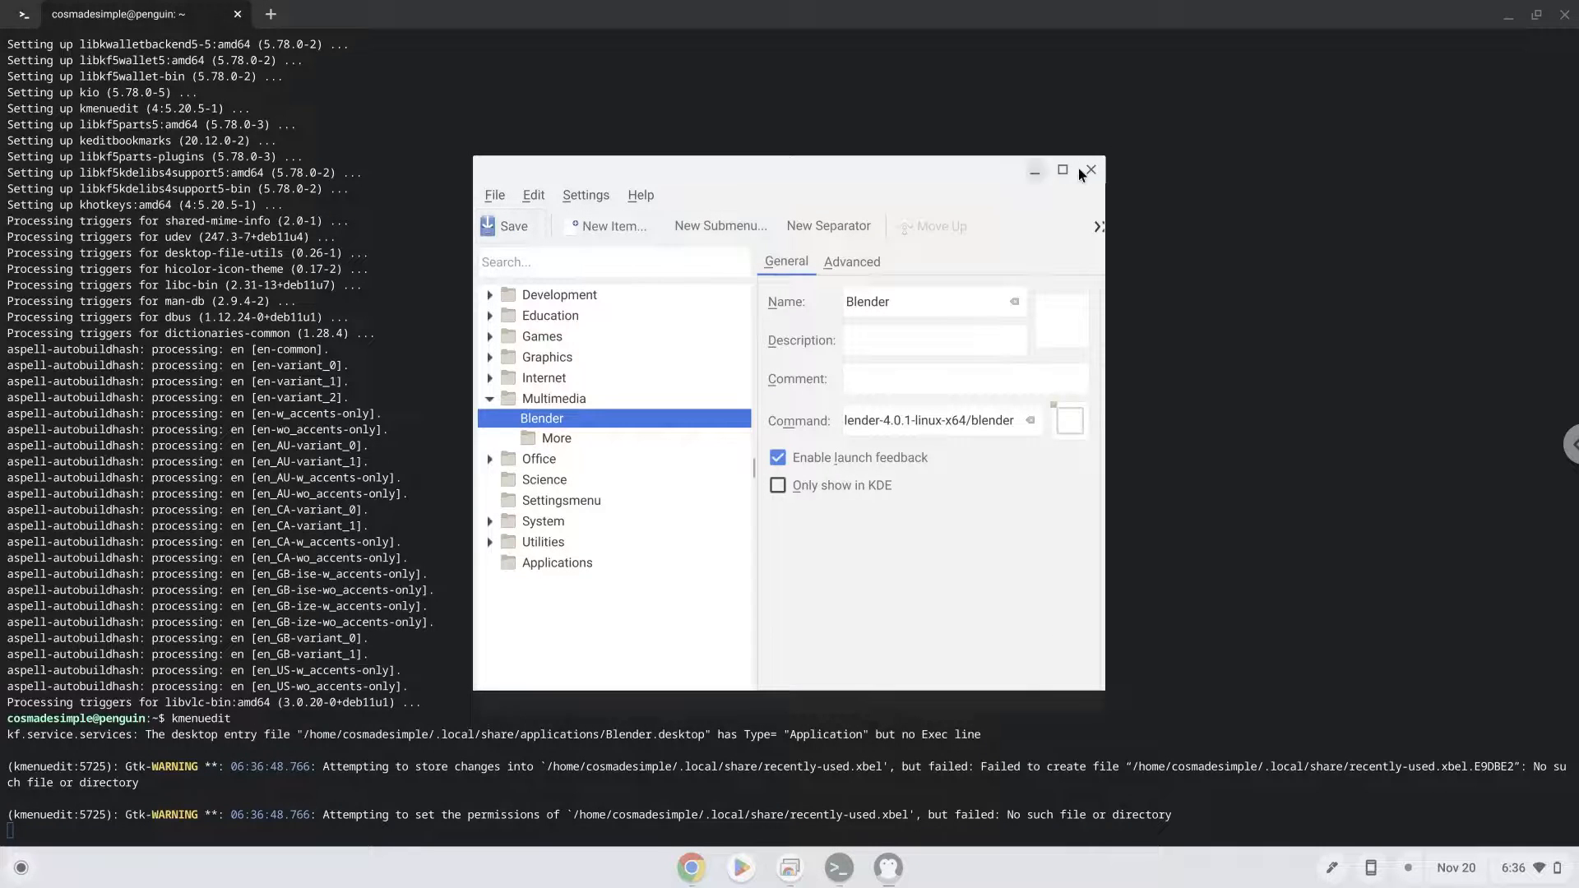
Close kmenuedit, minimise the notes, and launch Blender 4.0.1 from its new launcher entry
{"action": "left_click", "coordinate": [1089, 169]}
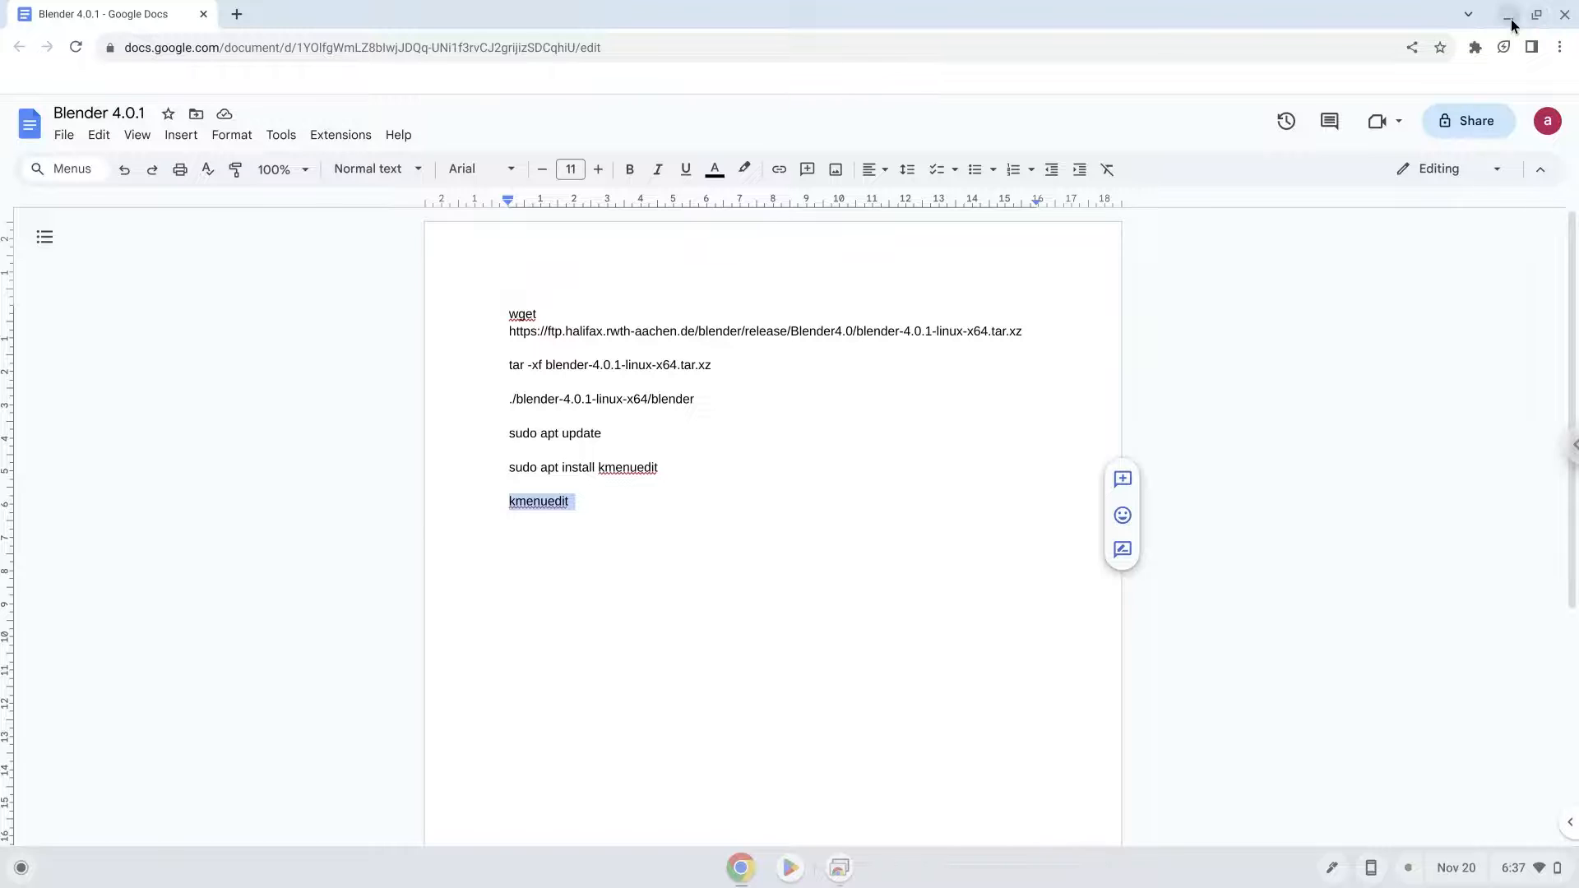
{"action": "left_click", "coordinate": [1510, 14]}
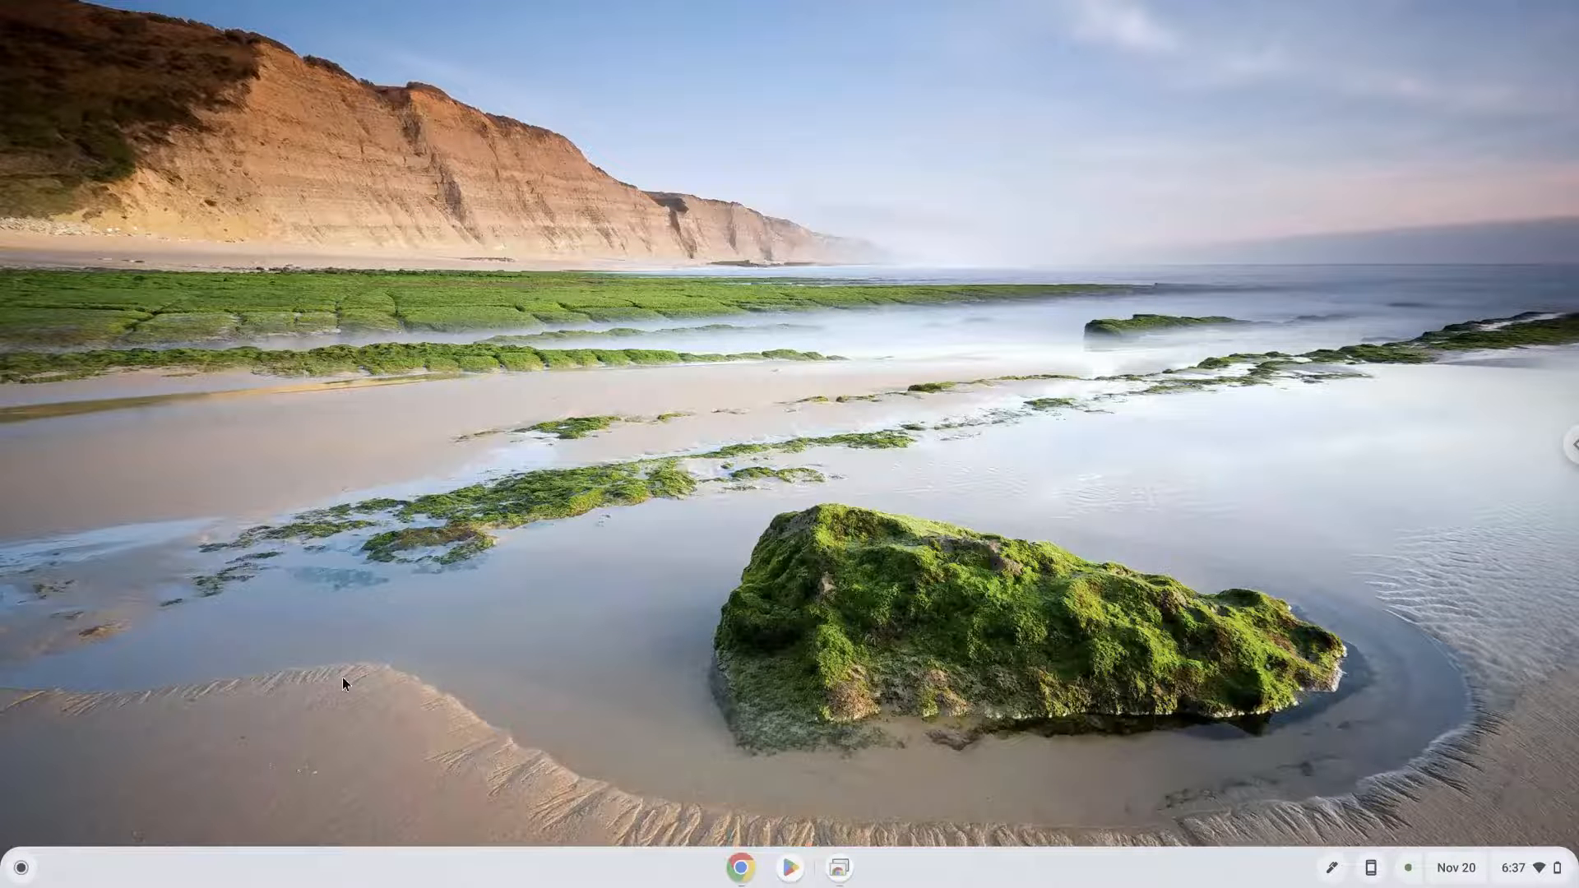
{"action": "mouse_move", "coordinate": [15, 867]}
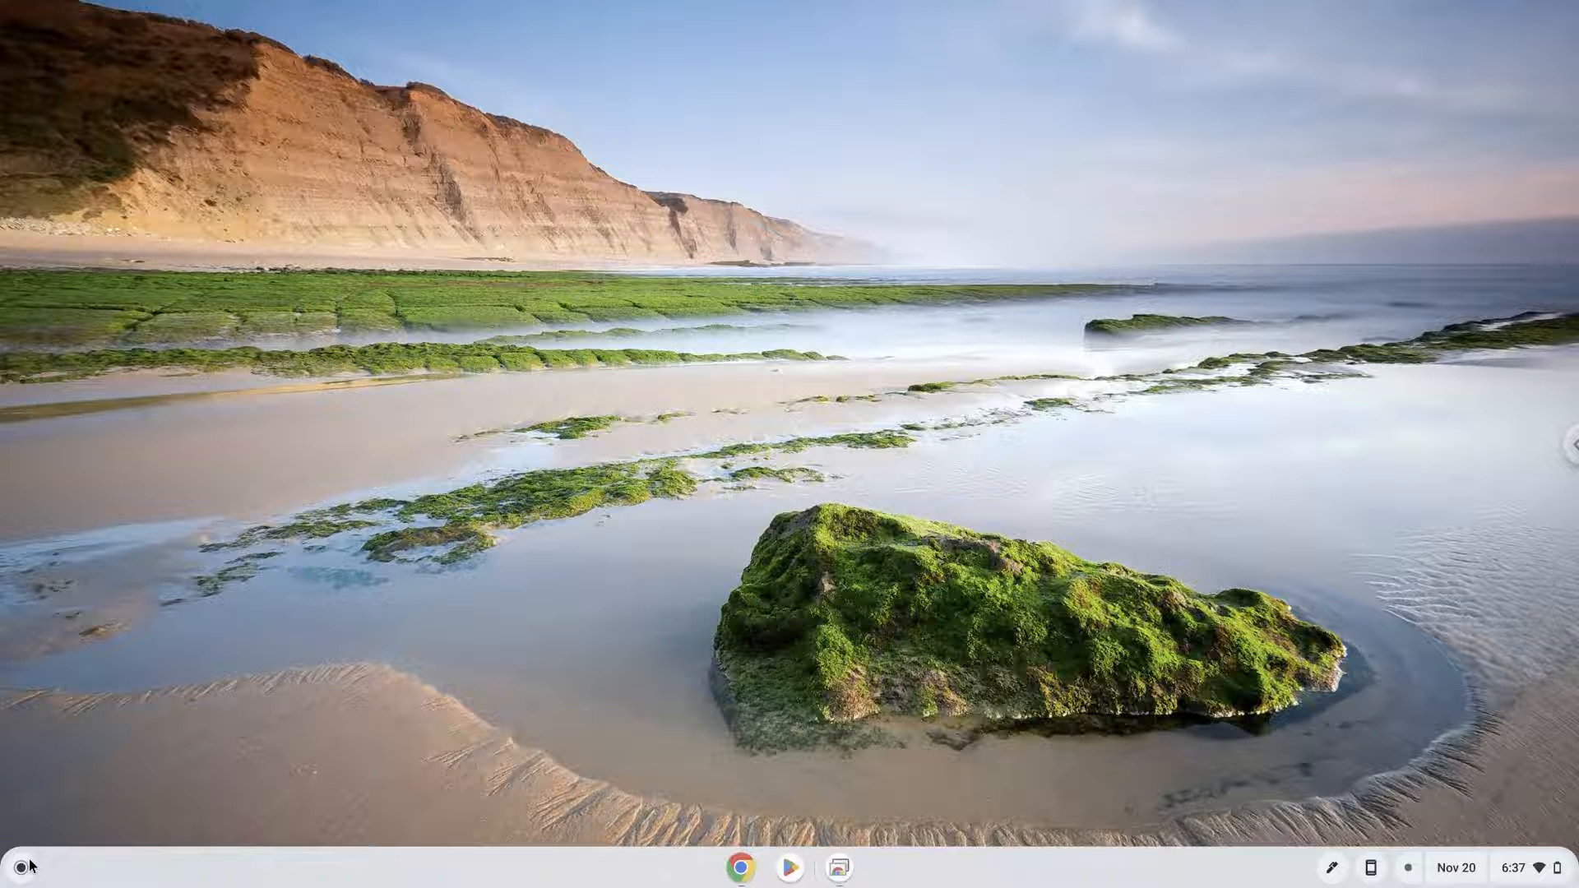
{"action": "left_click", "coordinate": [17, 866]}
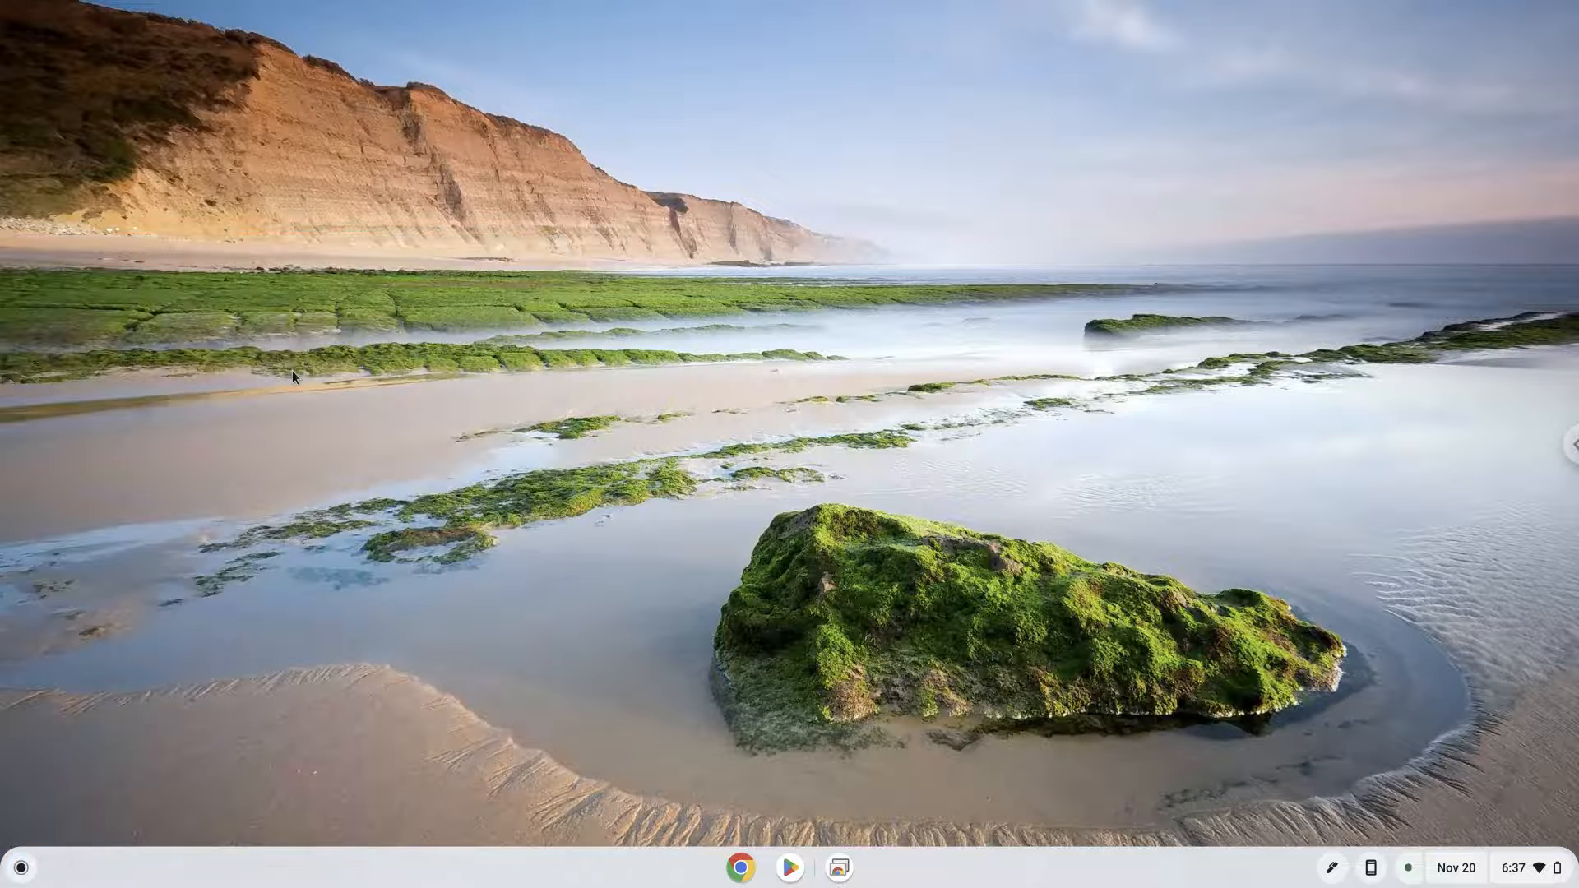
{"action": "left_click", "coordinate": [837, 867]}
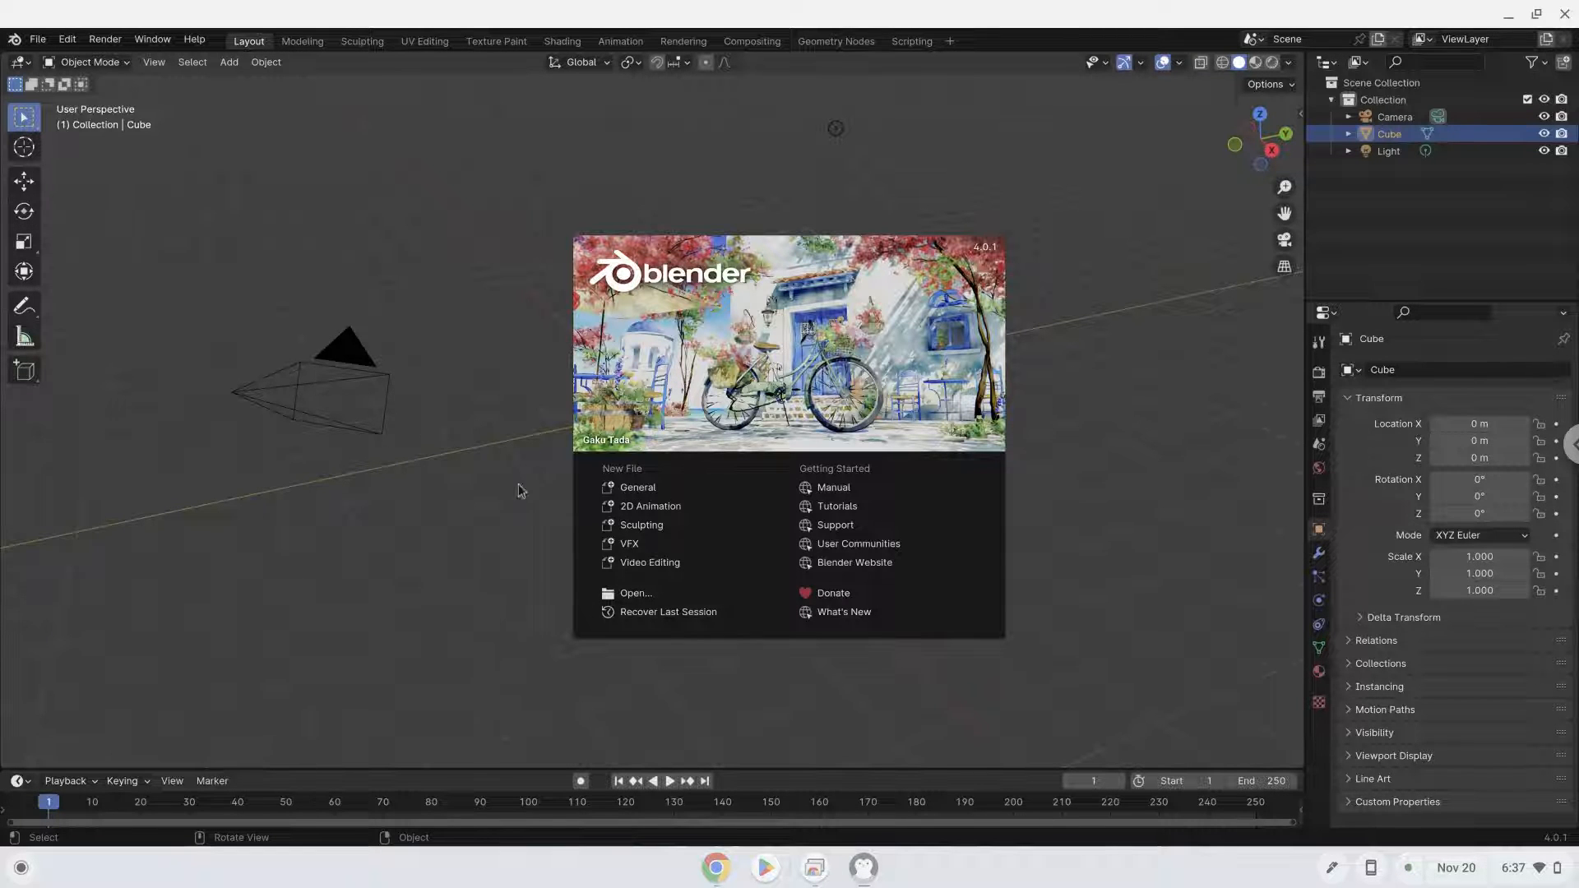
Start a new Video Editing file and show About Blender to confirm version 4.0.1
{"action": "left_click", "coordinate": [649, 562]}
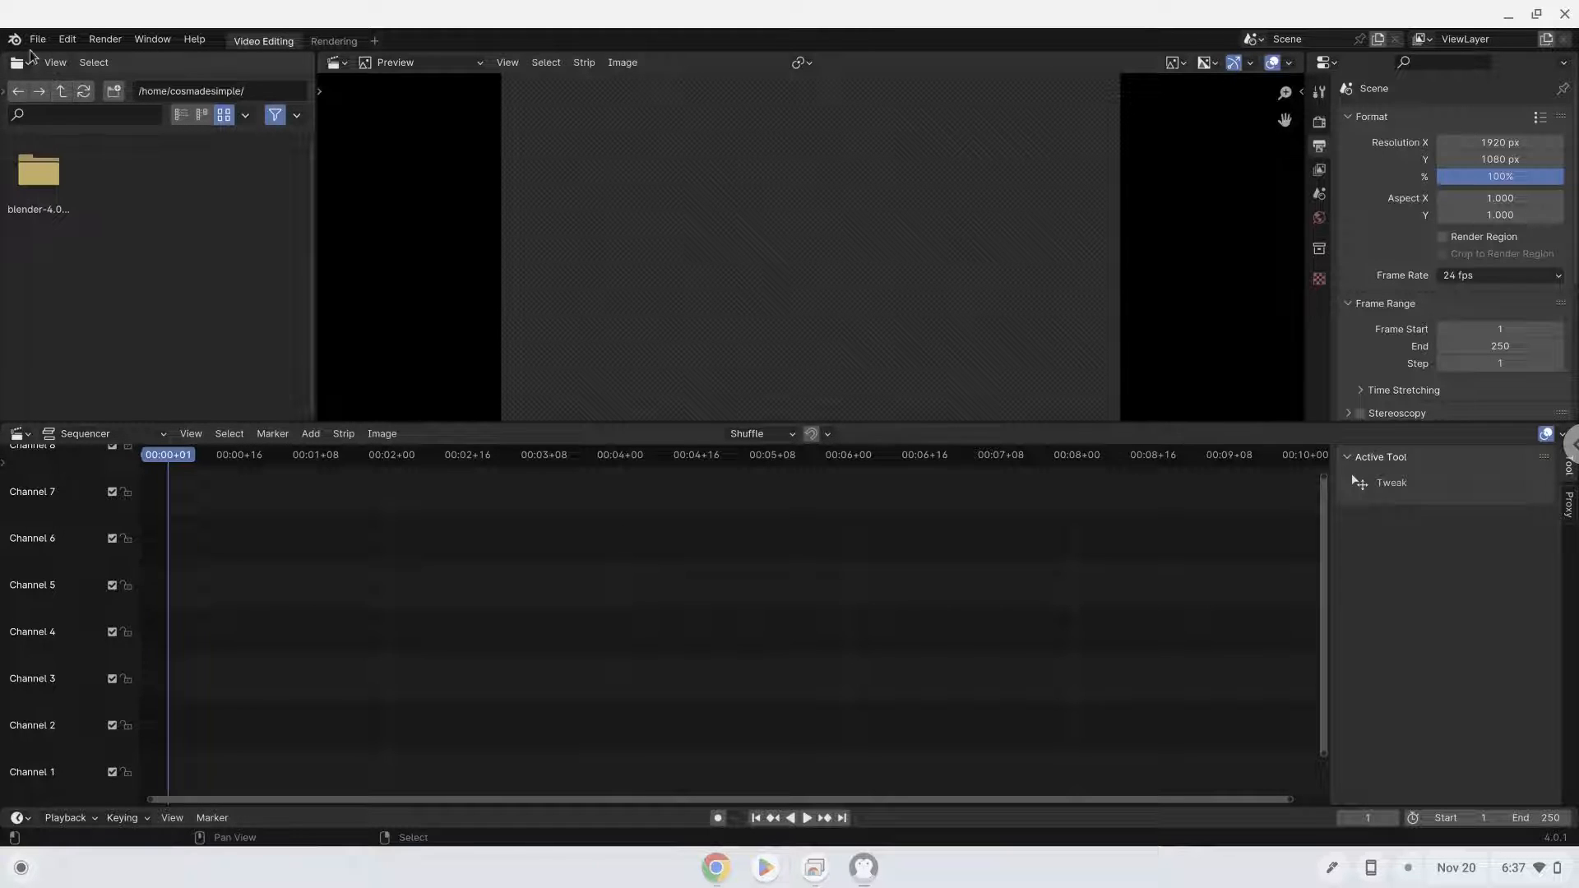
{"action": "left_click", "coordinate": [14, 39]}
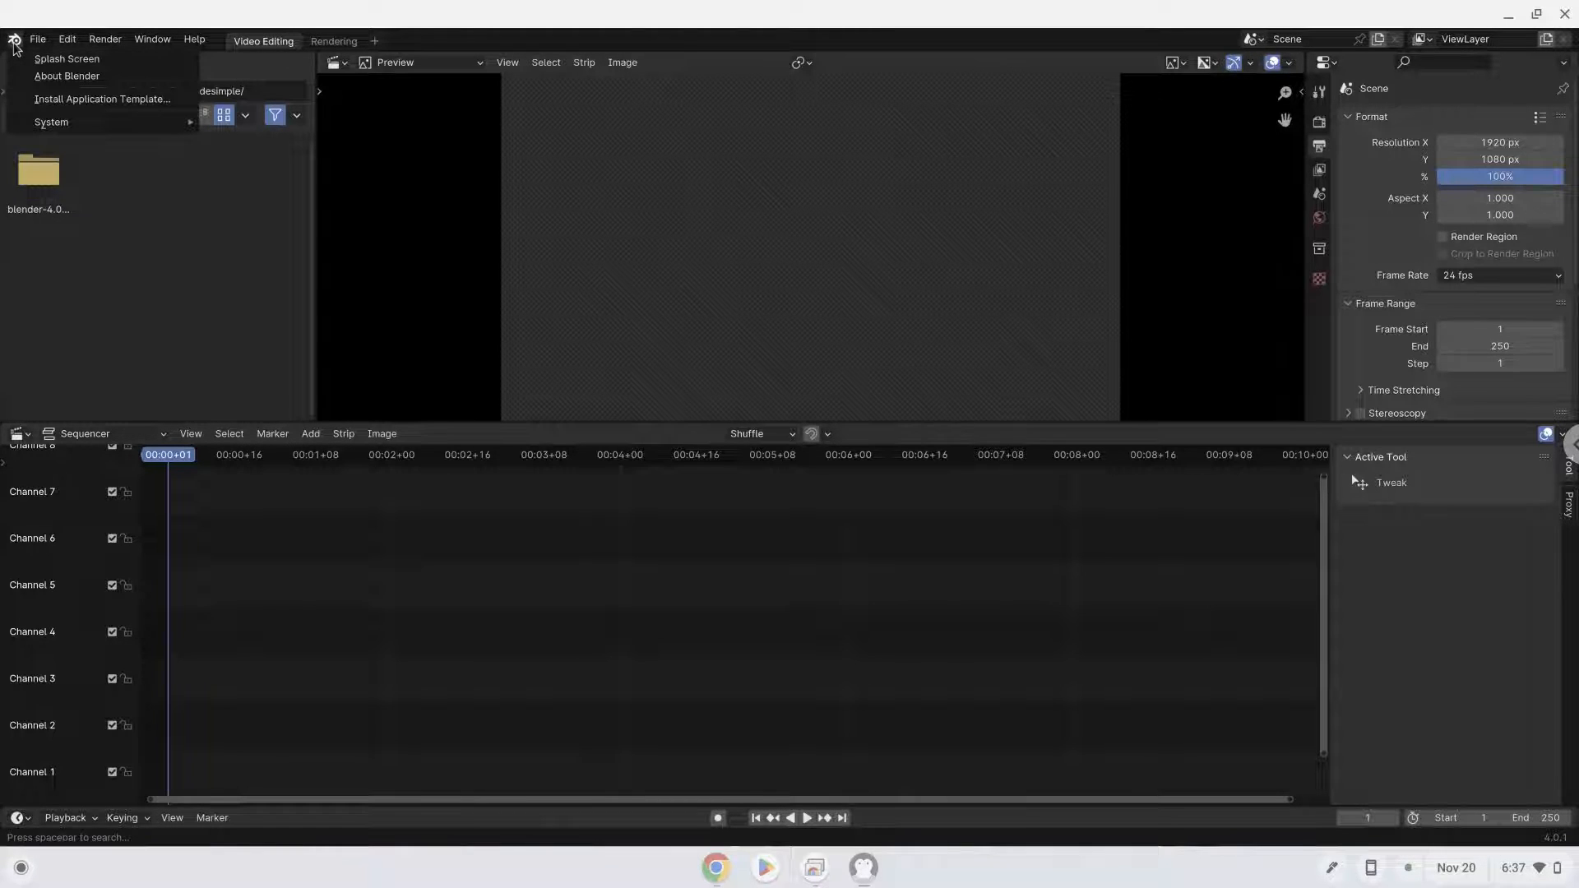
{"action": "left_click", "coordinate": [66, 77]}
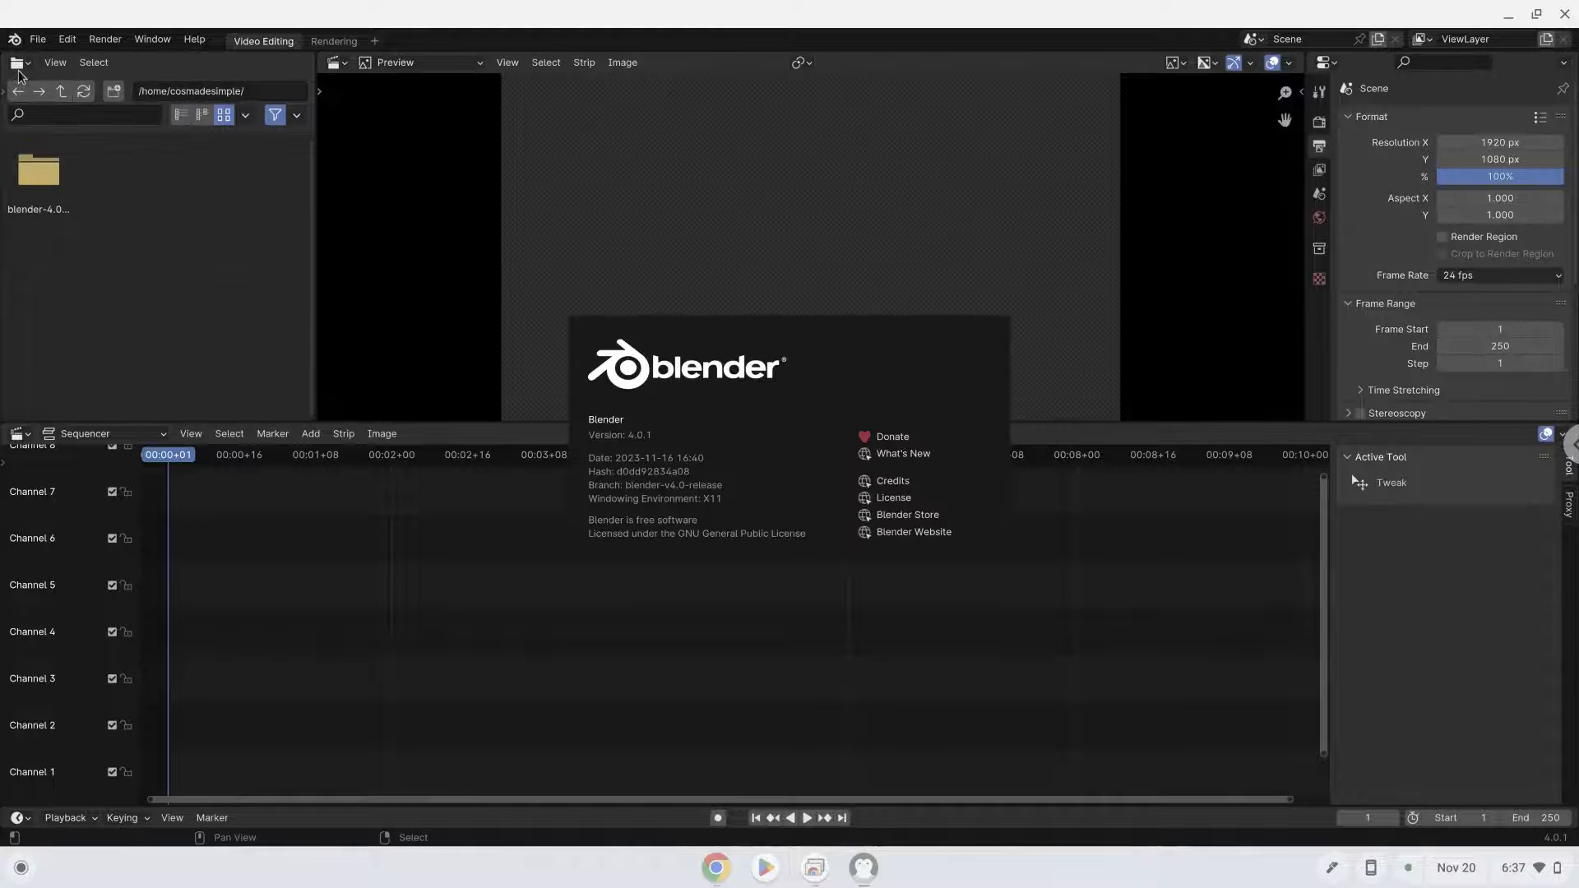